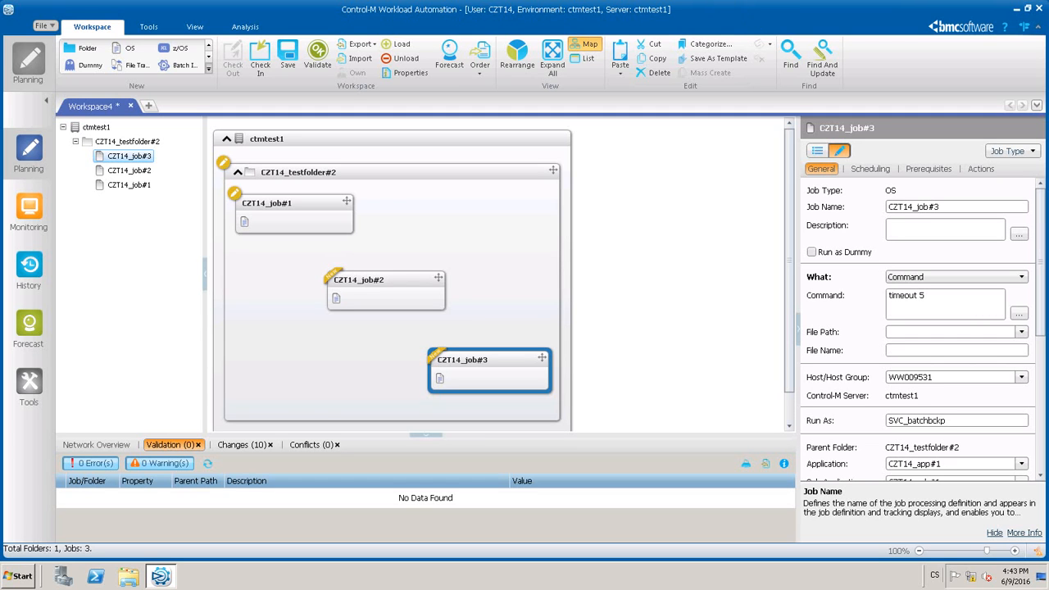
mouse_move(430, 236)
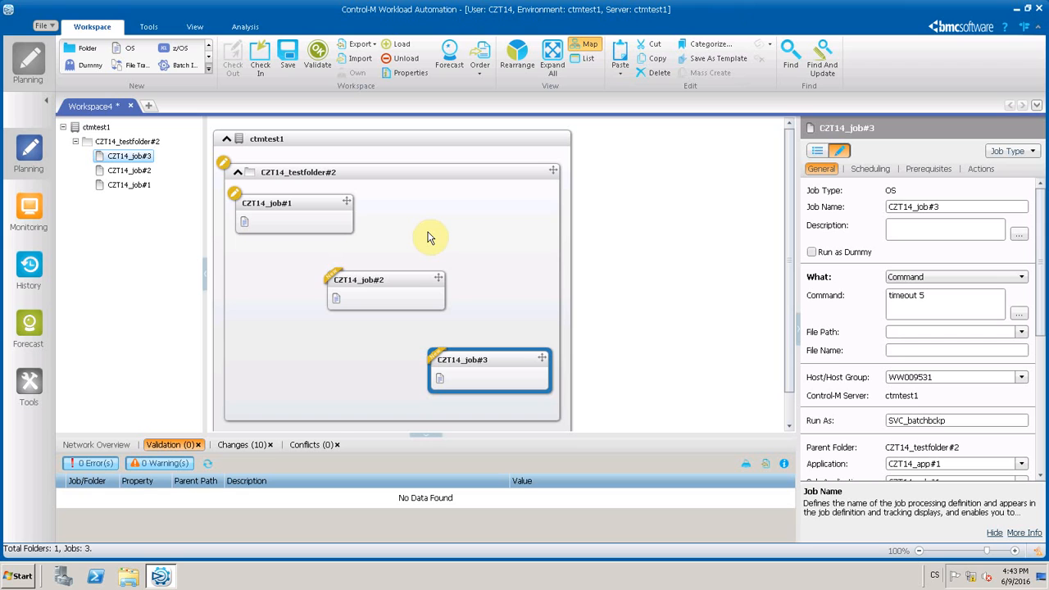
mouse_move(364, 236)
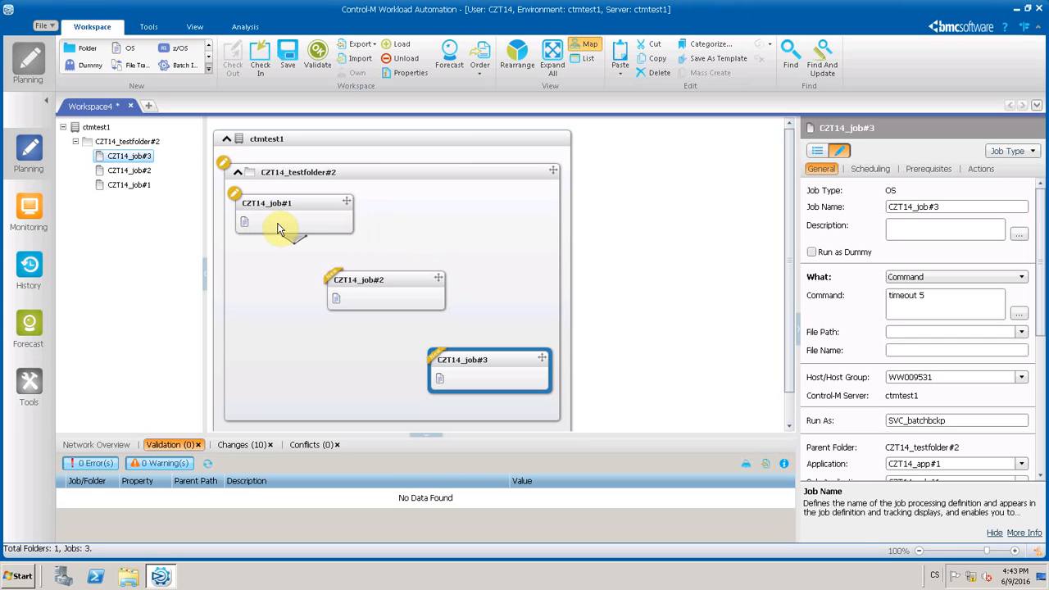
mouse_move(289, 219)
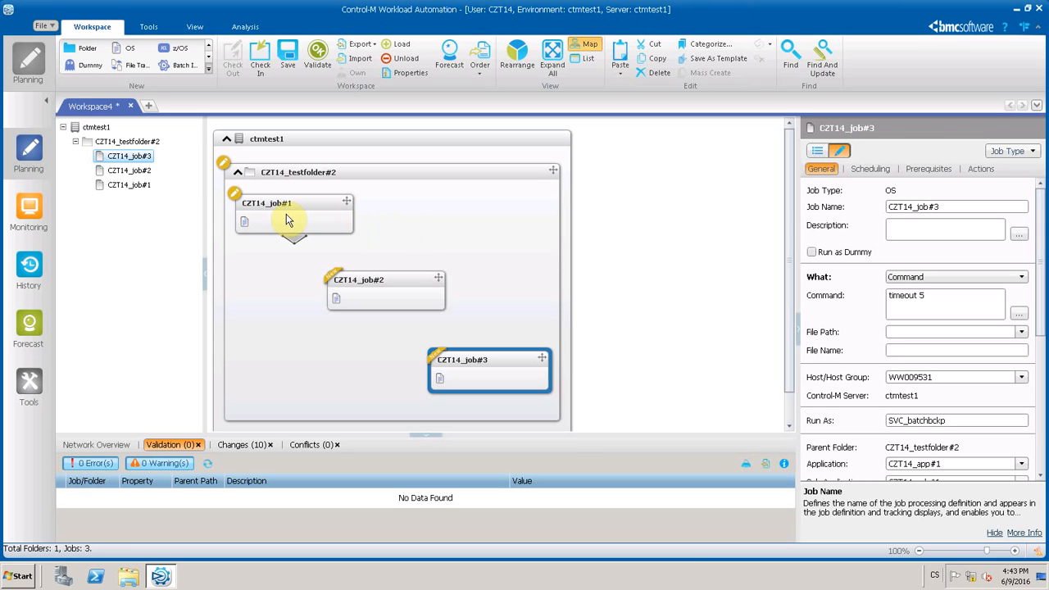
Link CZT14_job#2 to CZT14_job#3 so the three jobs in CZT14_testfolder#2 are chained.
left_click(295, 213)
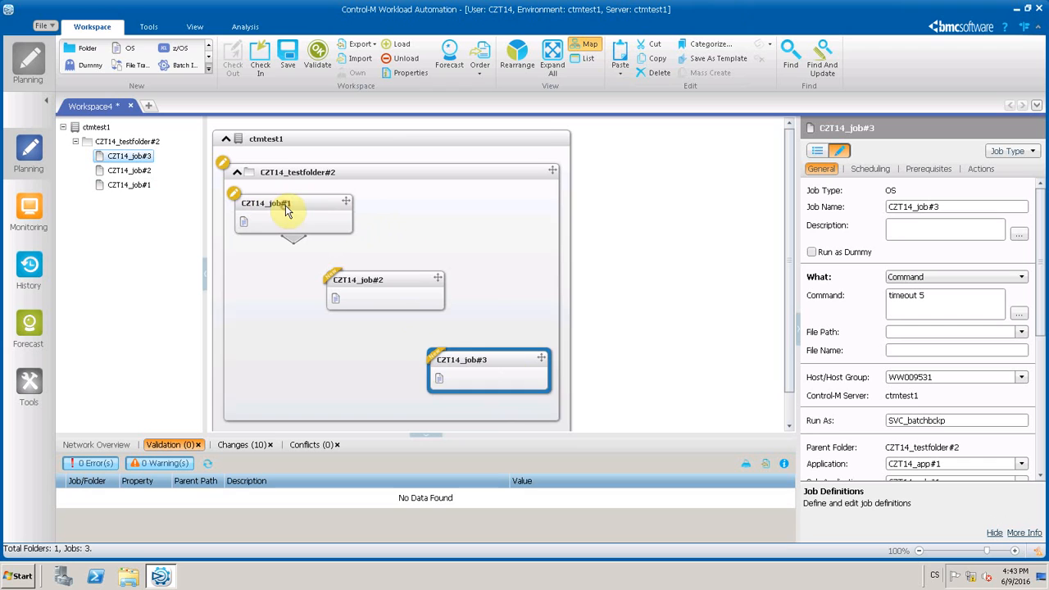
left_click(286, 203)
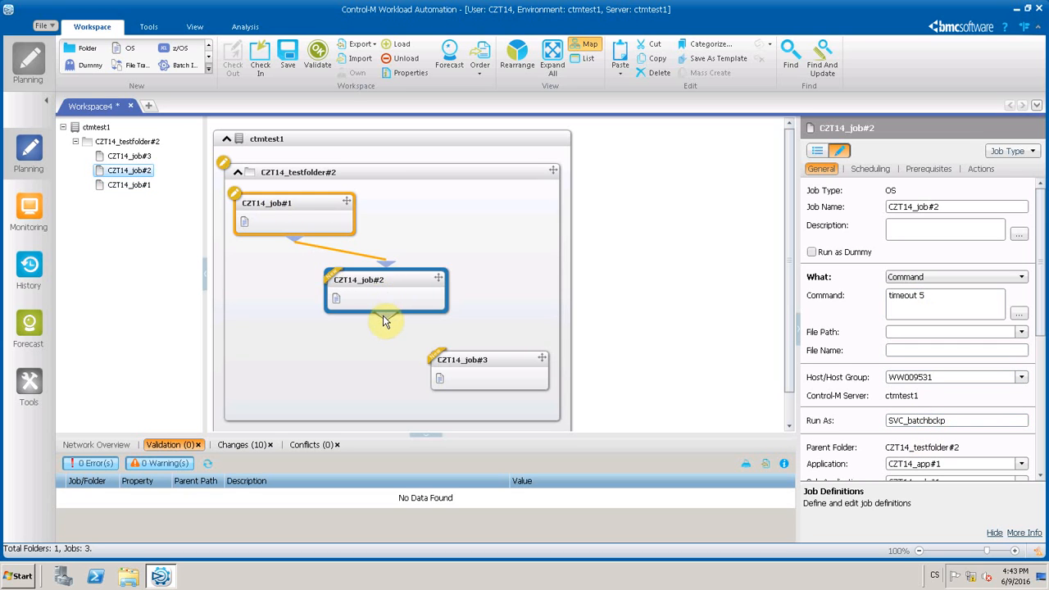
left_click_drag(386, 320, 488, 390)
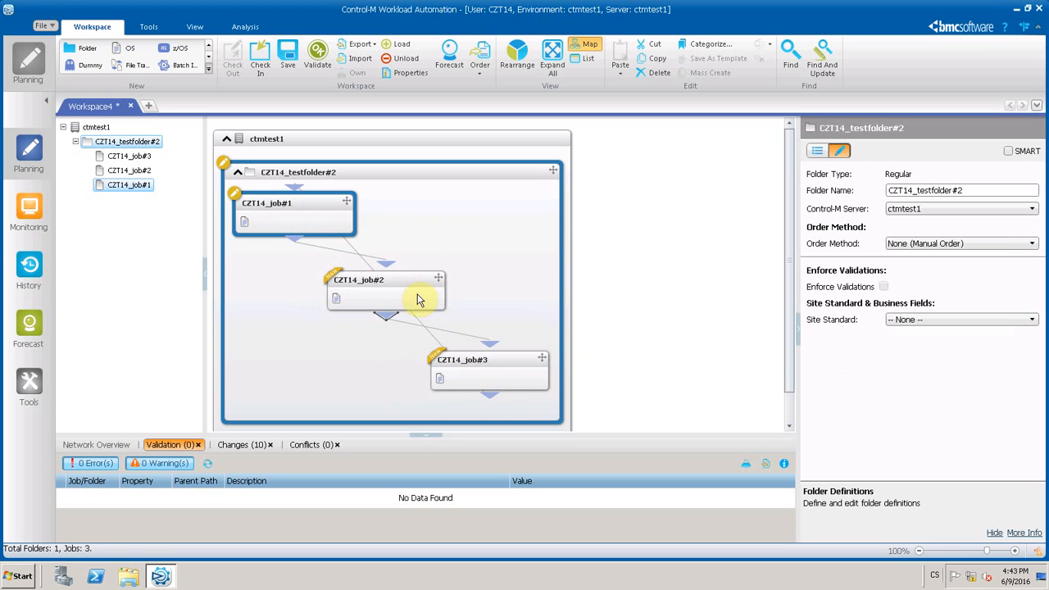
Order CZT14_testfolder#2, confirming the check-in, until the order request is delivered.
right_click(463, 359)
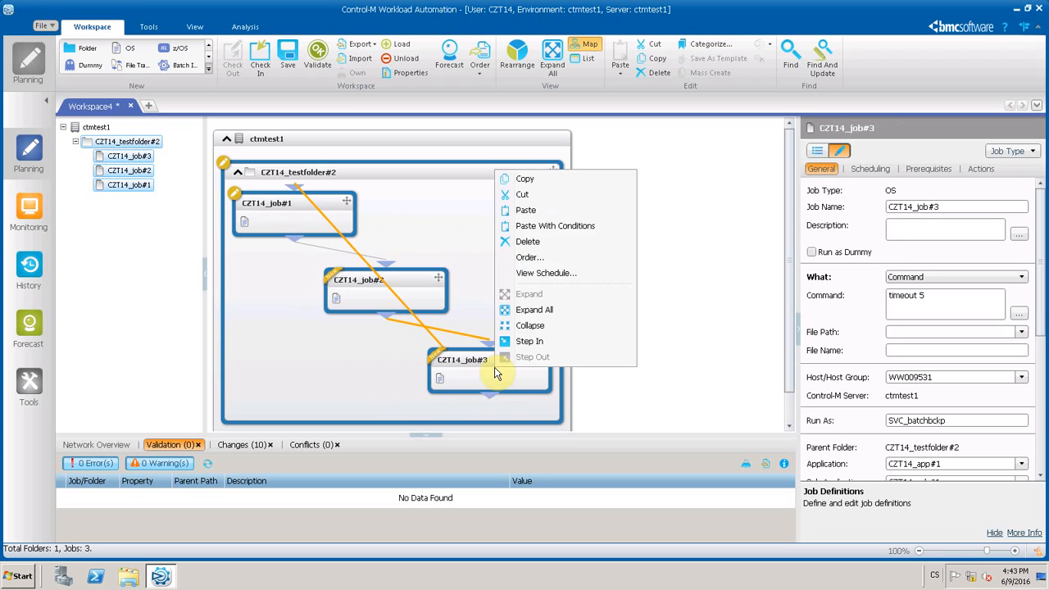
left_click(530, 257)
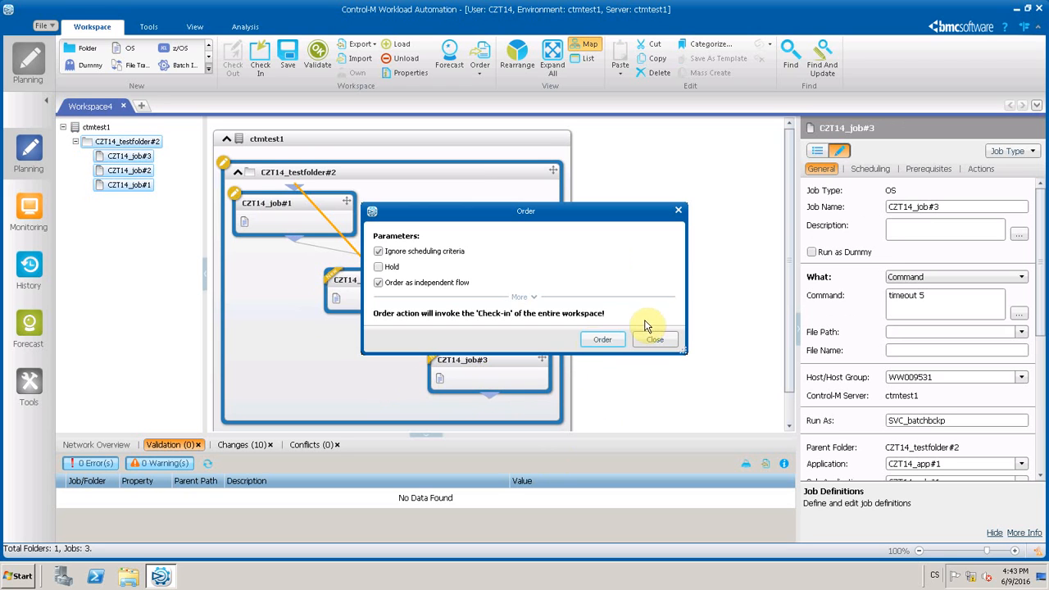
left_click(656, 339)
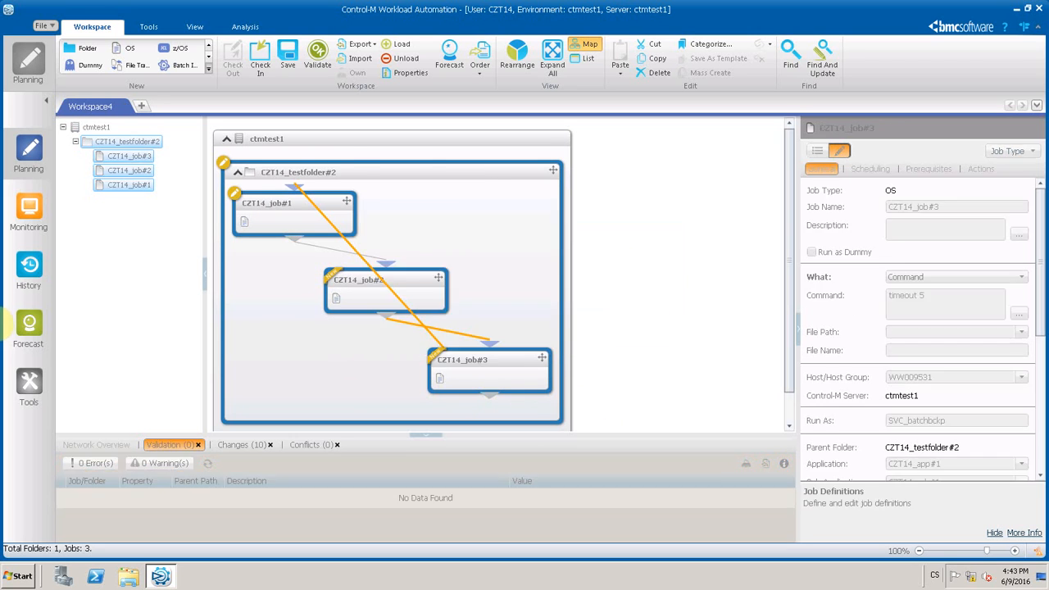
left_click(259, 59)
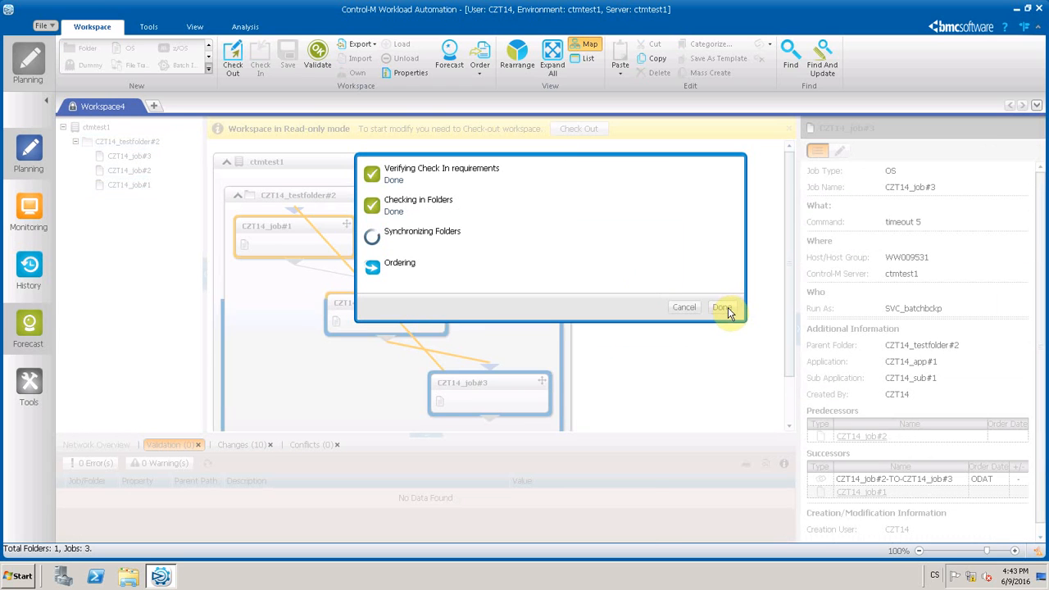
left_click(721, 306)
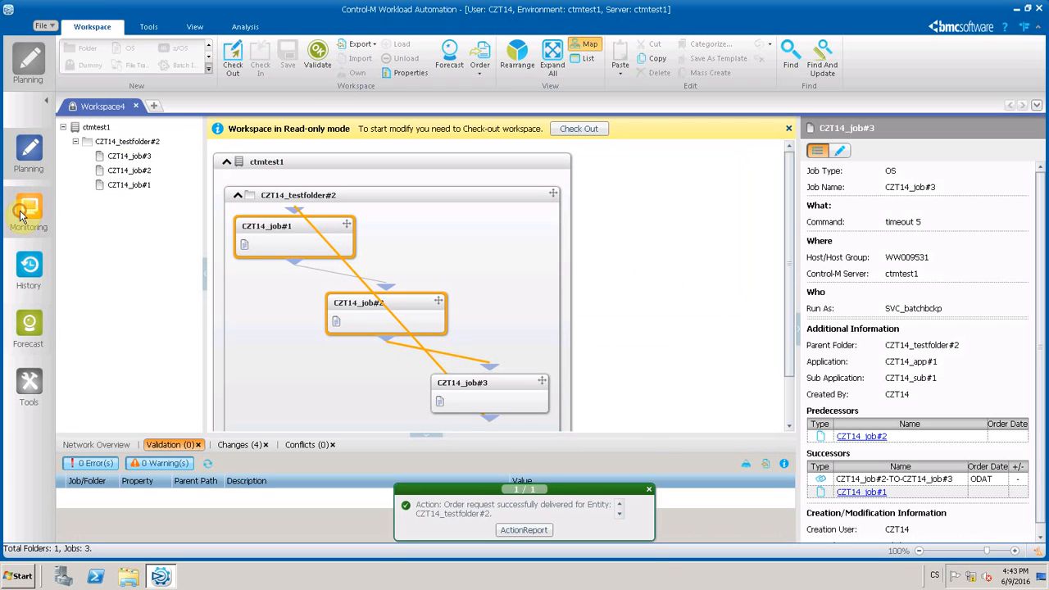
Show ctmtest1's active jobs in Monitoring and view CZT14_job#1's Wait Condition and waiting info.
left_click(29, 210)
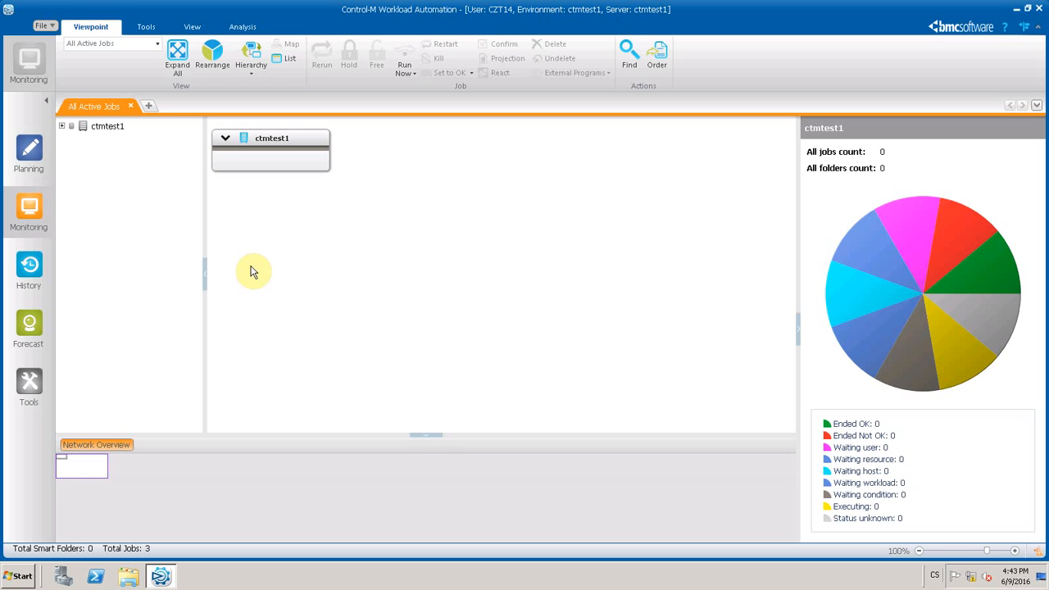
left_click(225, 138)
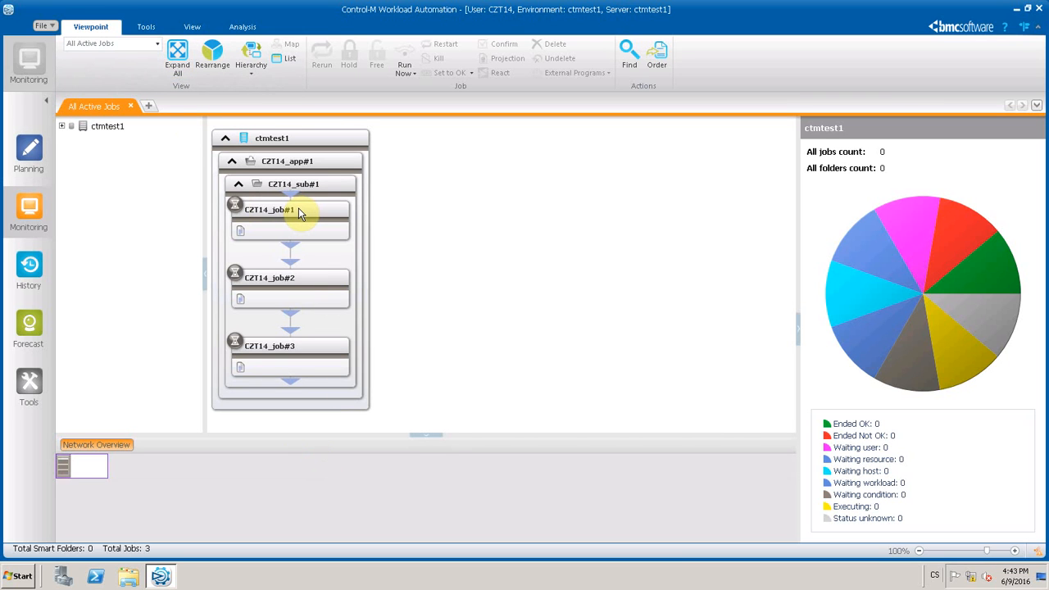
left_click(288, 209)
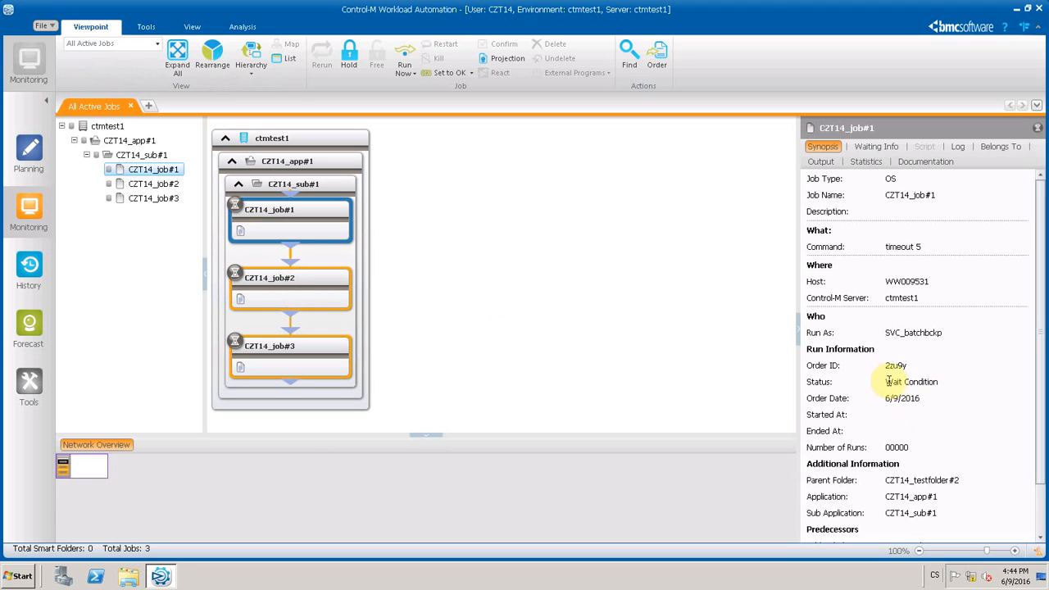
double_click(912, 382)
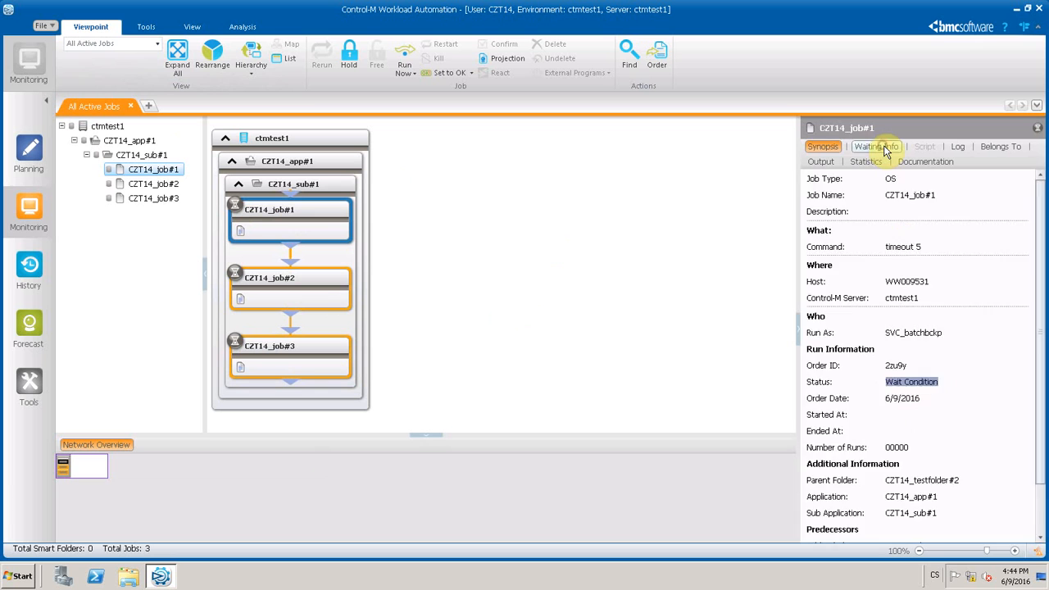
left_click(875, 146)
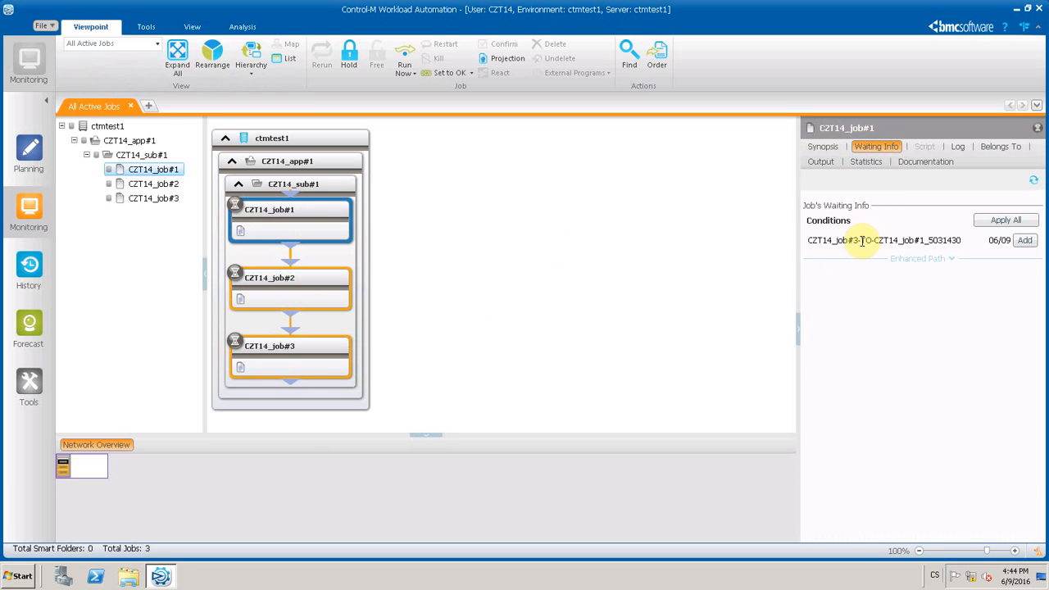
Review CZT14_job#2's details and extend the selection to the other jobs.
left_click(290, 277)
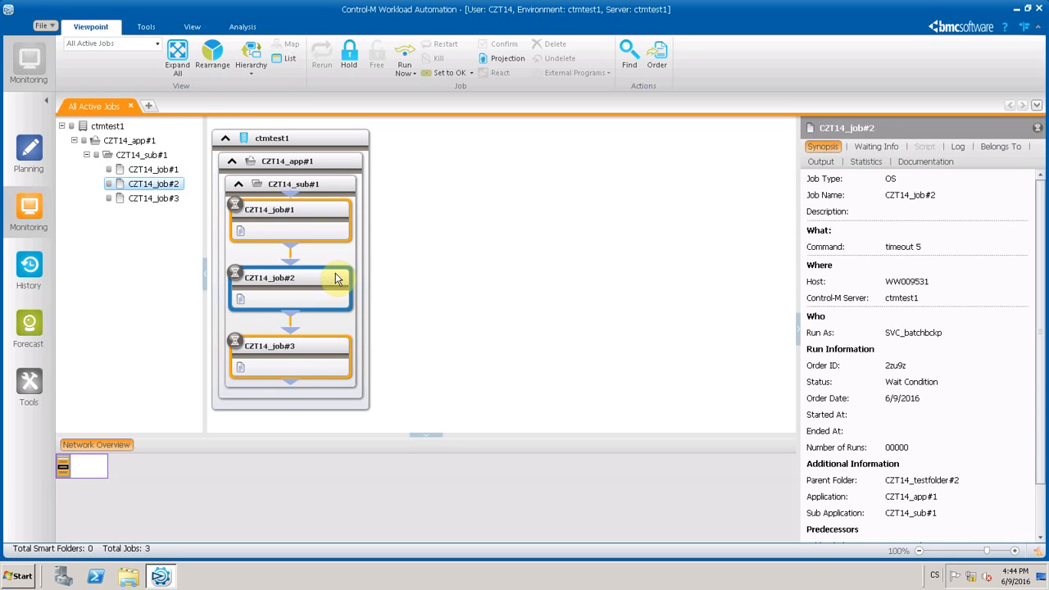
mouse_move(288, 240)
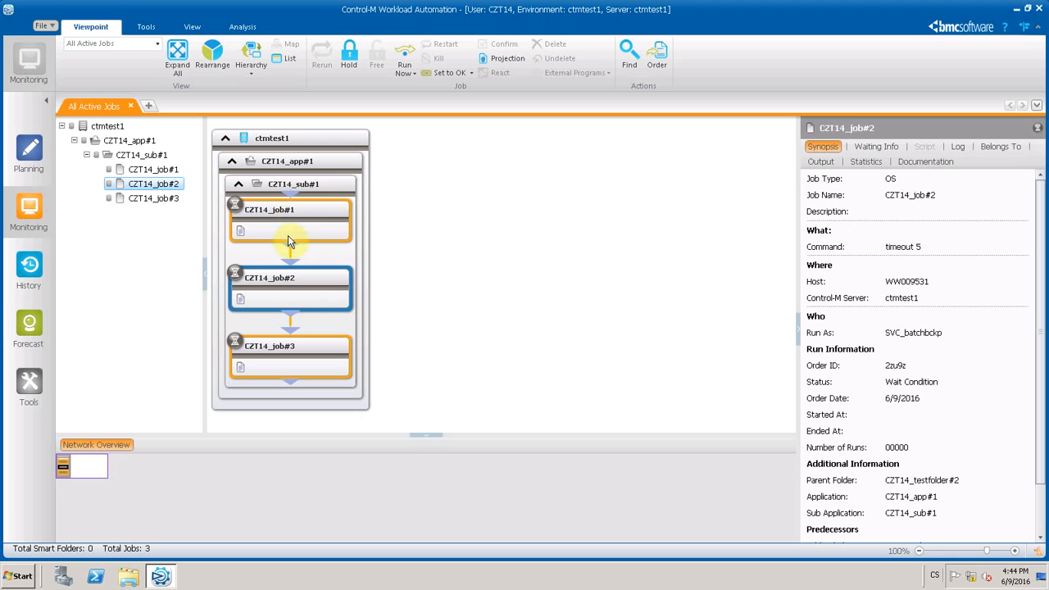
mouse_move(318, 364)
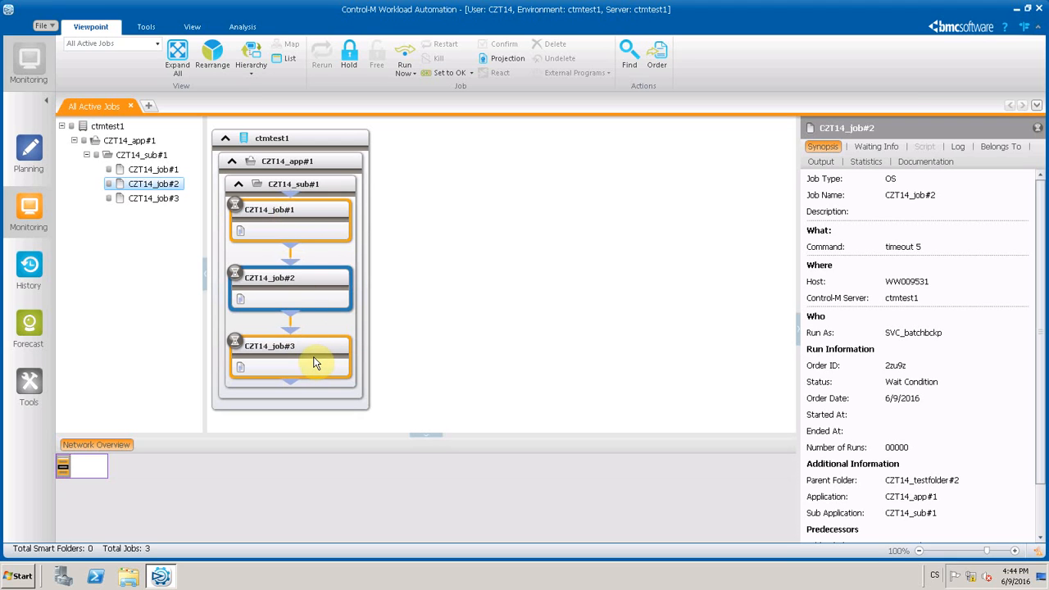
left_click(279, 285)
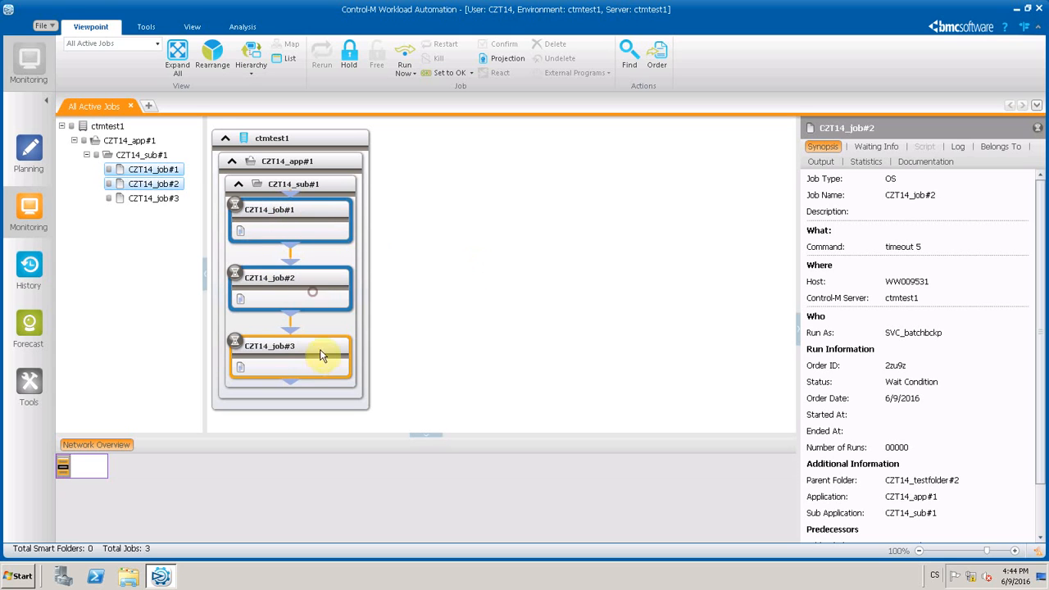
Hold all three selected CZT14 jobs and return to the Planning workspace.
right_click(290, 358)
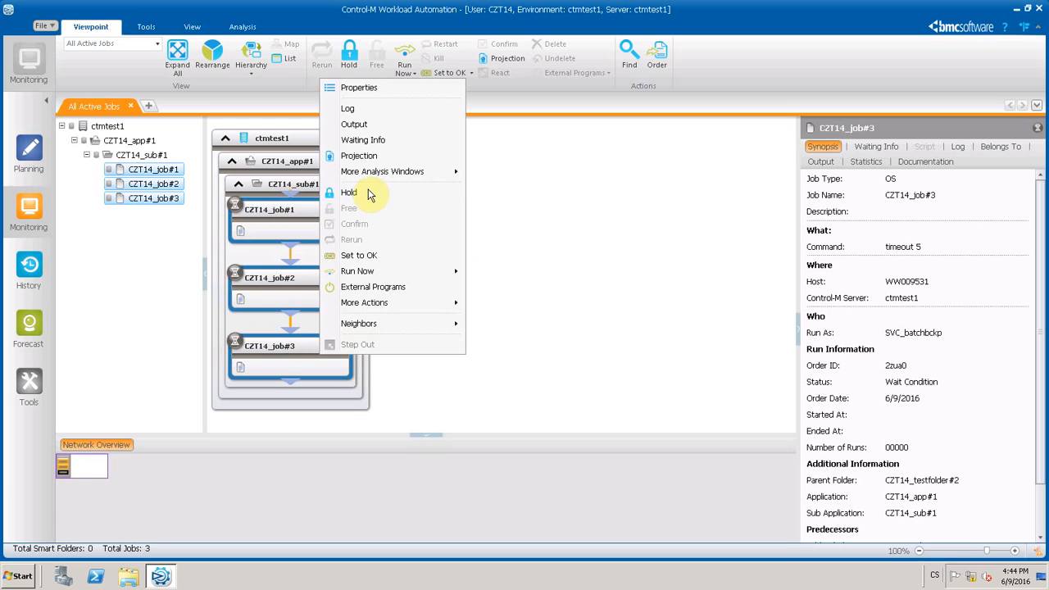
left_click(277, 358)
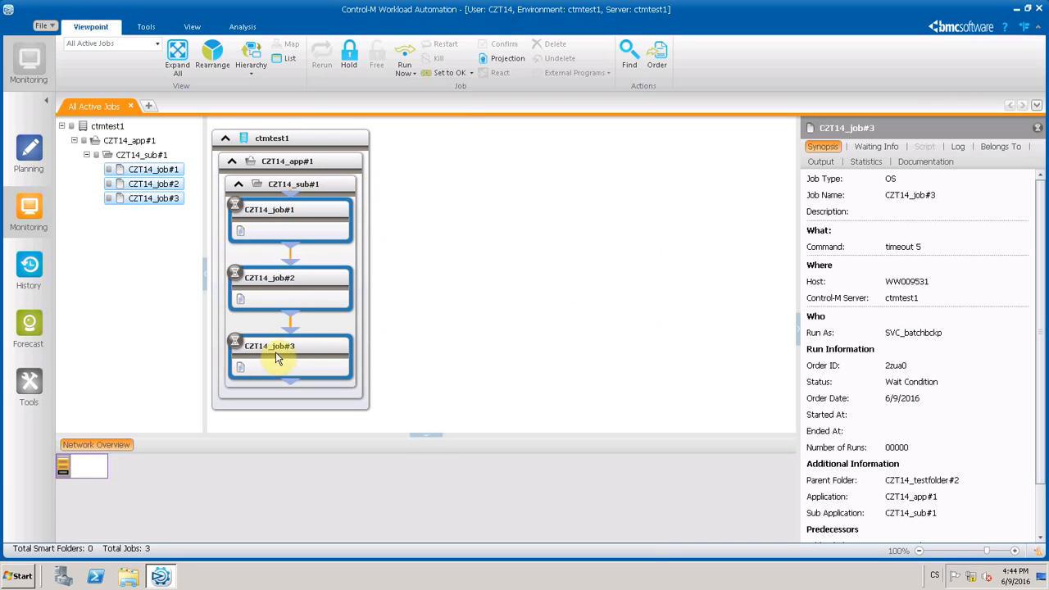
right_click(288, 357)
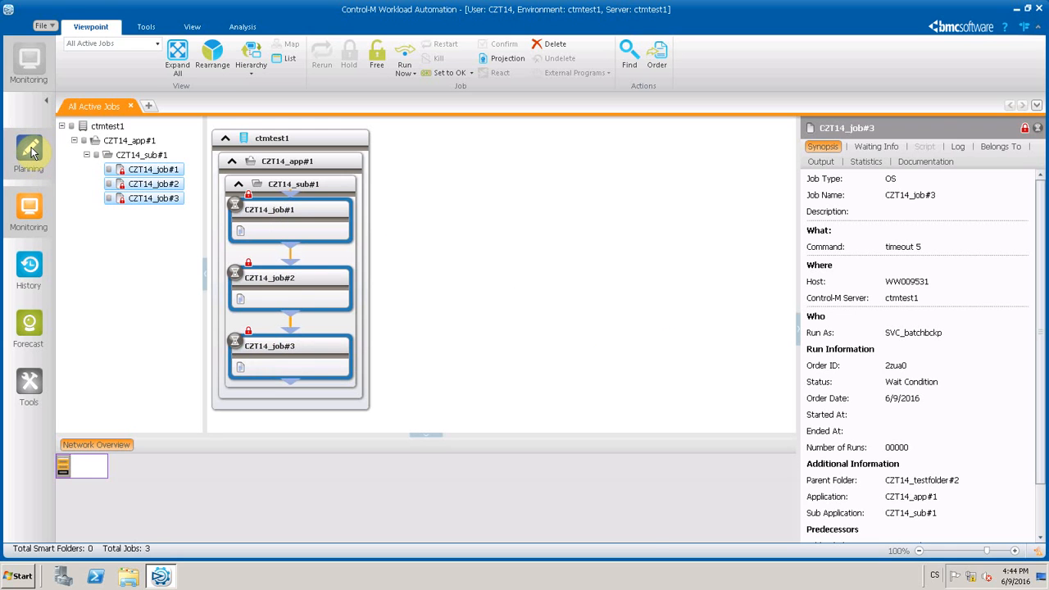
left_click(554, 43)
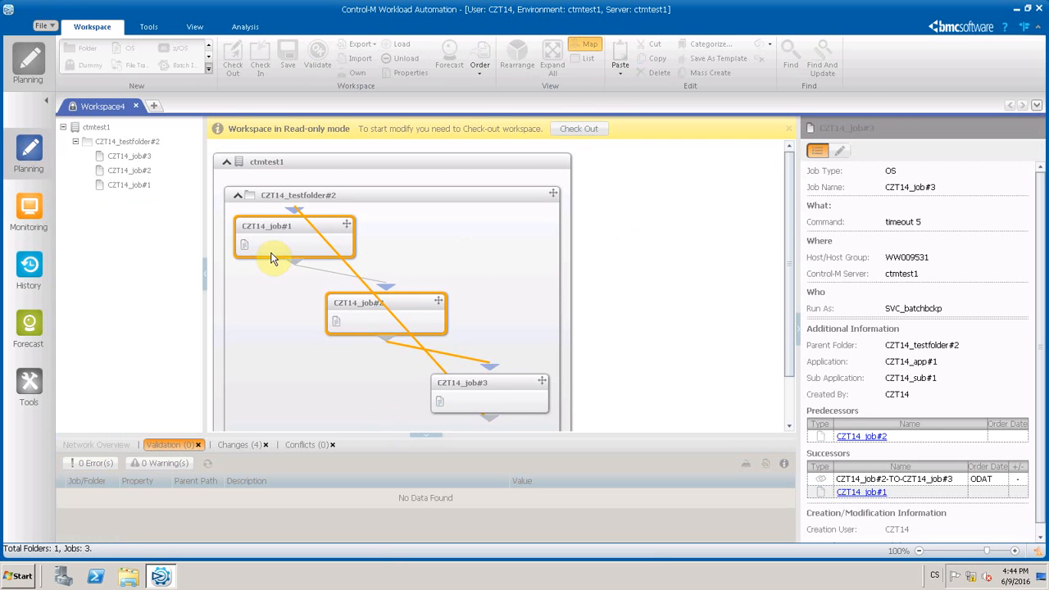
Select CZT14_job#1 in the flow to copy it into CZT14_testfolder#2.
left_click(578, 128)
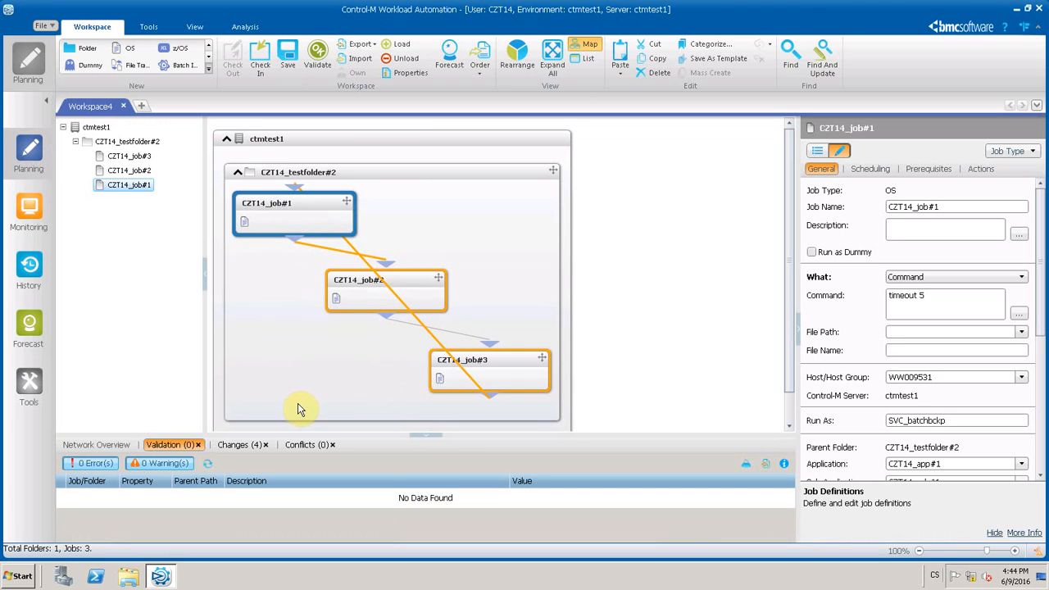
mouse_move(273, 295)
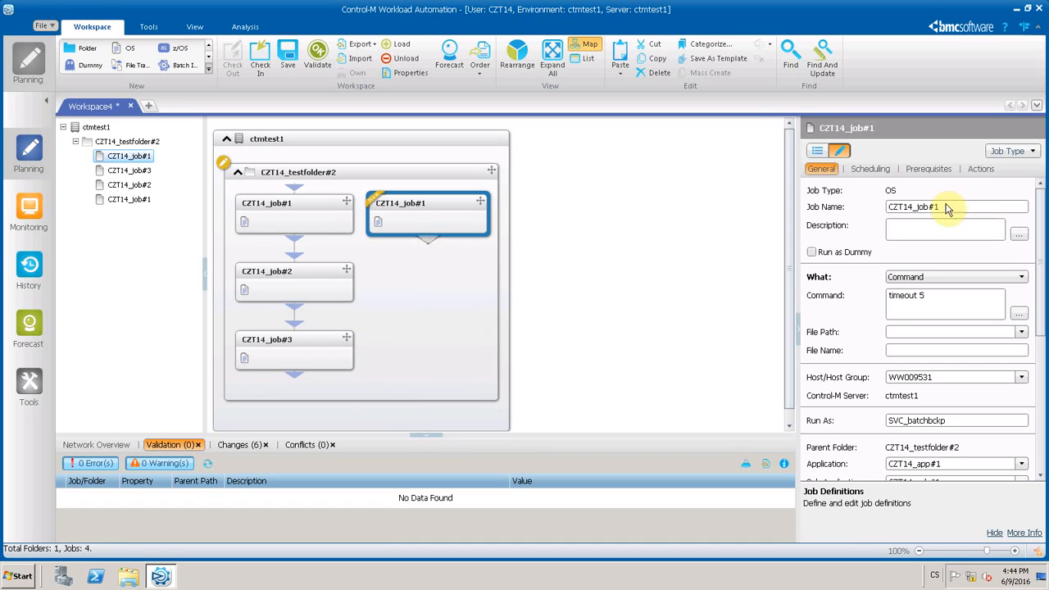
Rename the copied job to CZT14_start and set it to Run as Dummy, confirming the prompt.
left_click(943, 207)
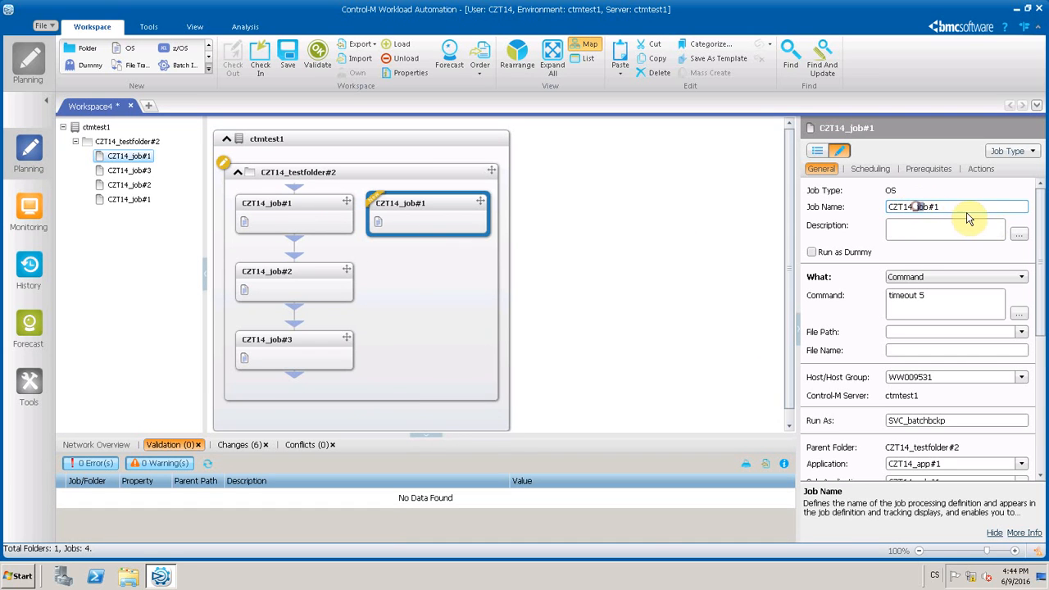
type("CZT14_start")
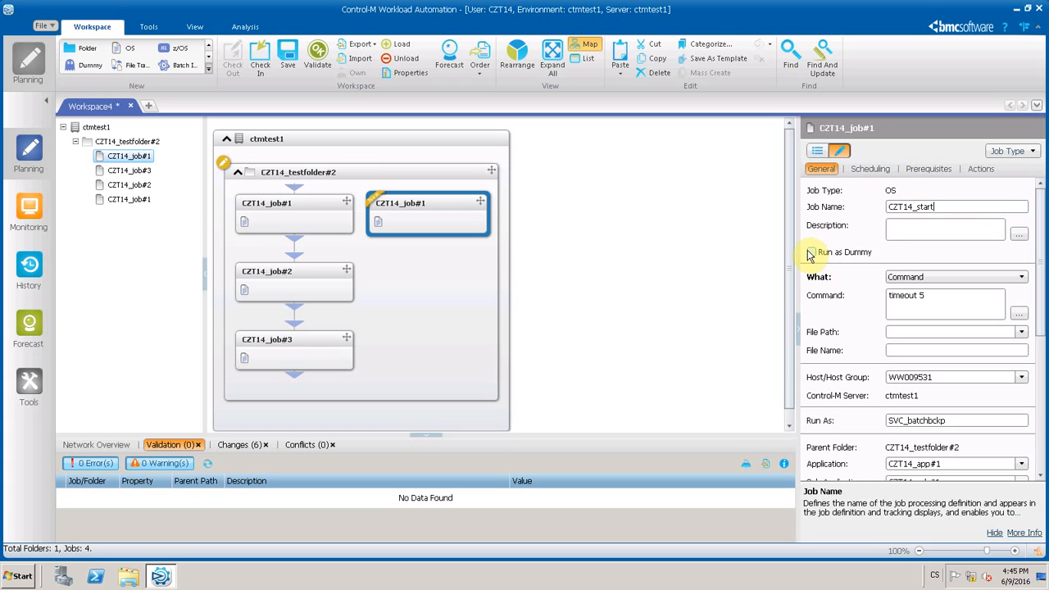
left_click(812, 252)
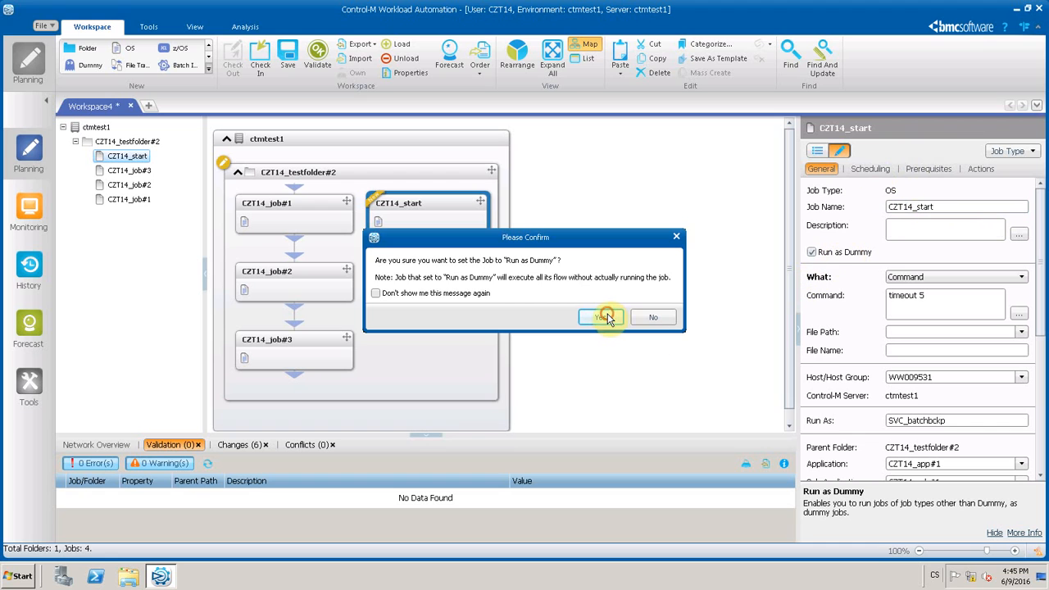
left_click(600, 319)
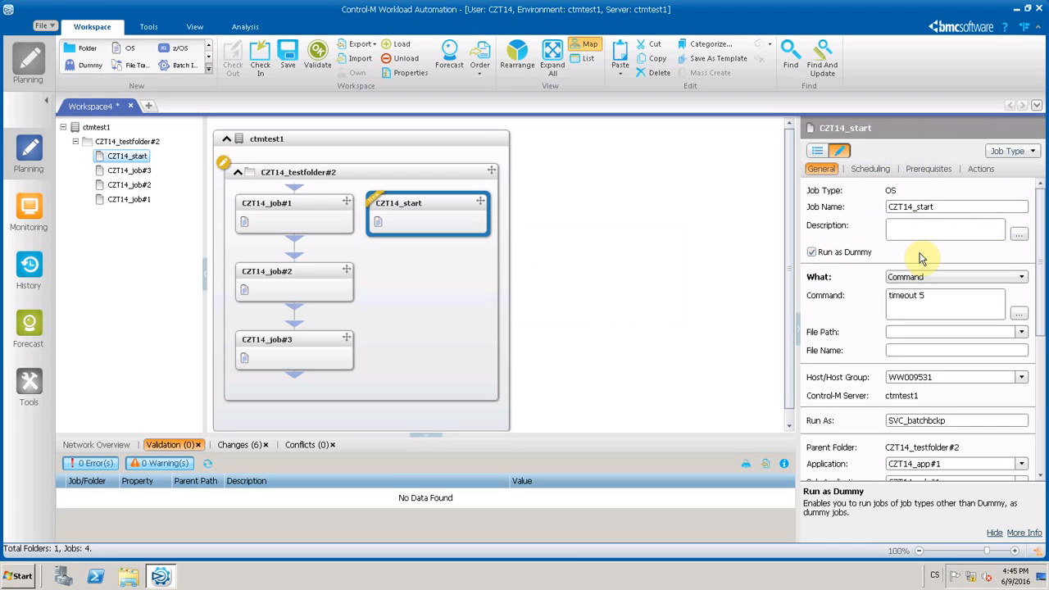
mouse_move(994, 178)
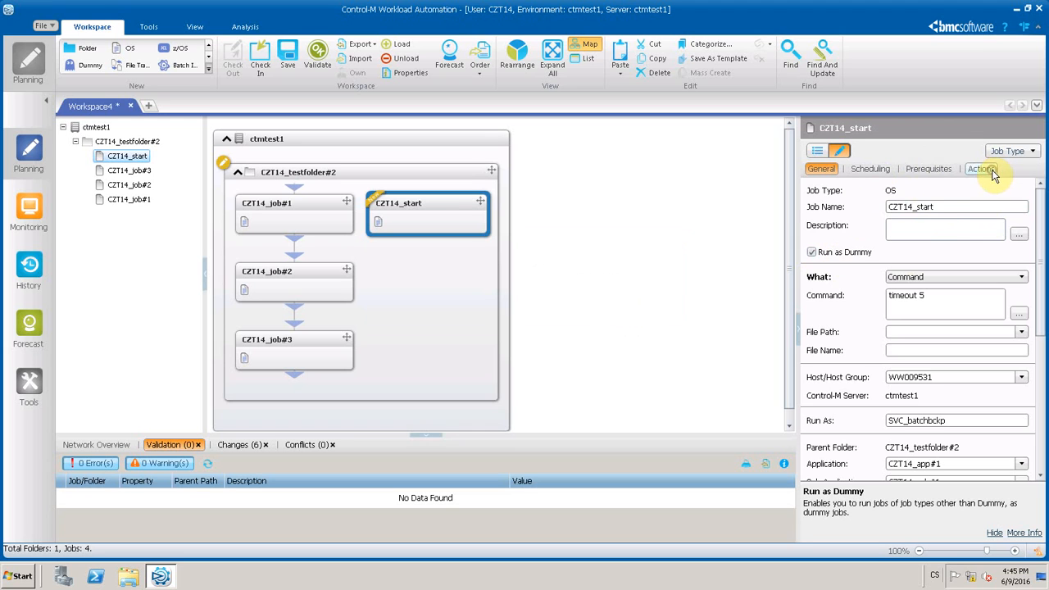
Review job#1's out conditions in Actions, then reselect CZT14_start with its empty condition list.
left_click(980, 169)
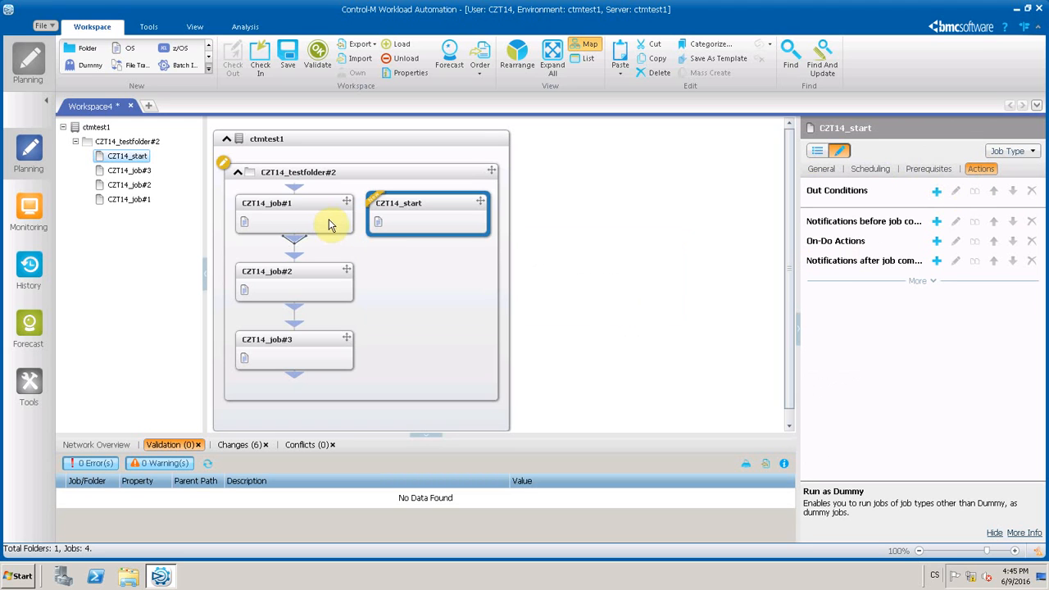
mouse_move(392, 239)
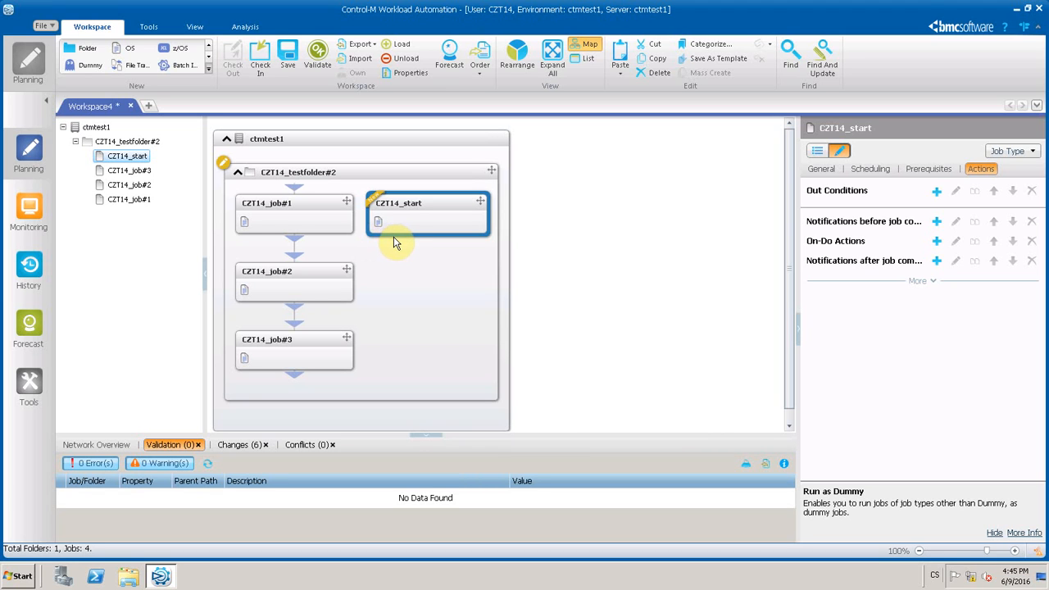
mouse_move(285, 278)
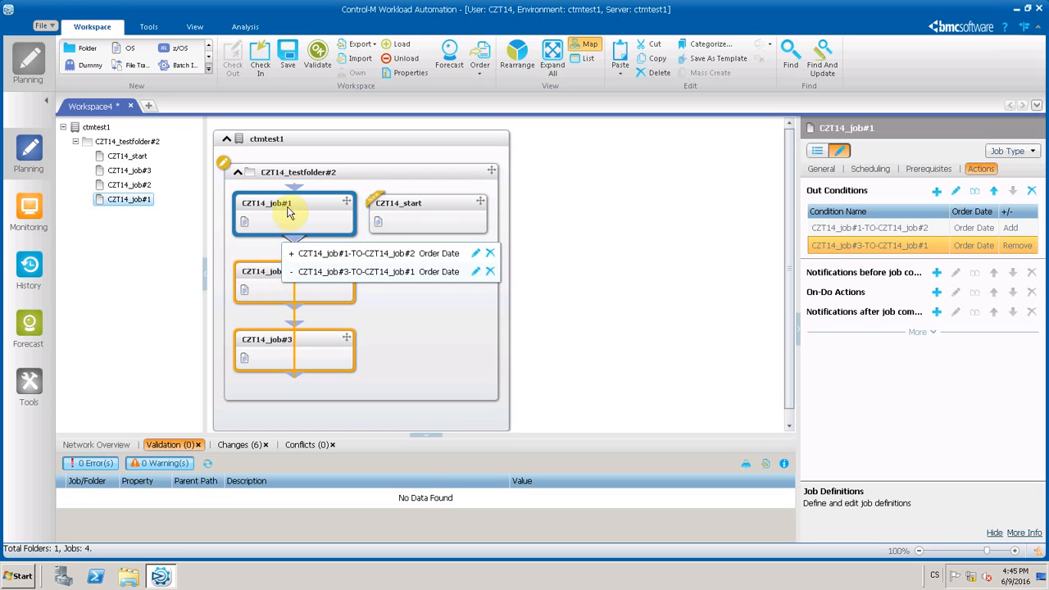
mouse_move(463, 260)
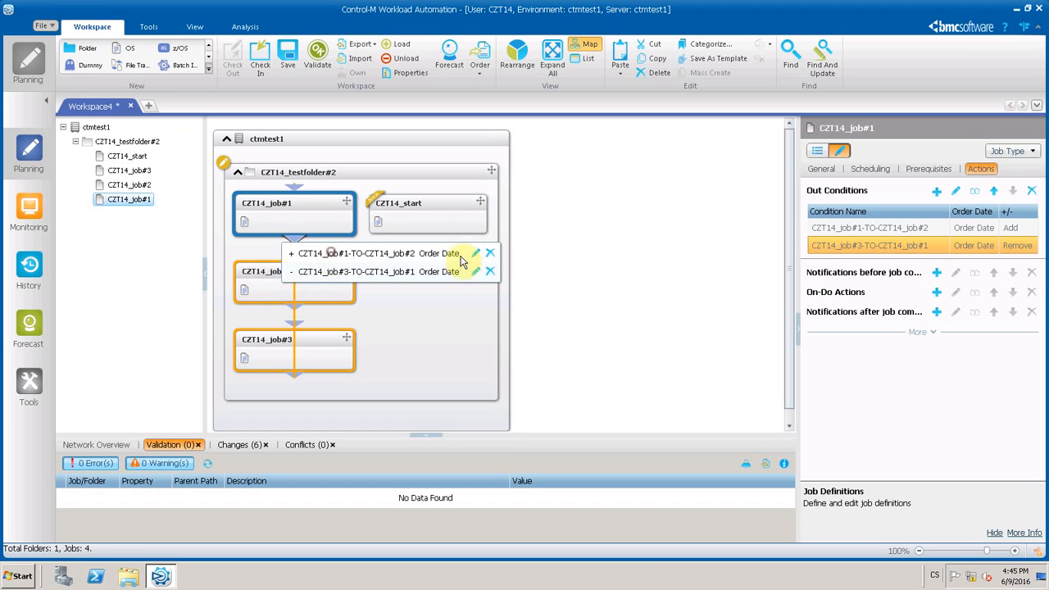
left_click(475, 252)
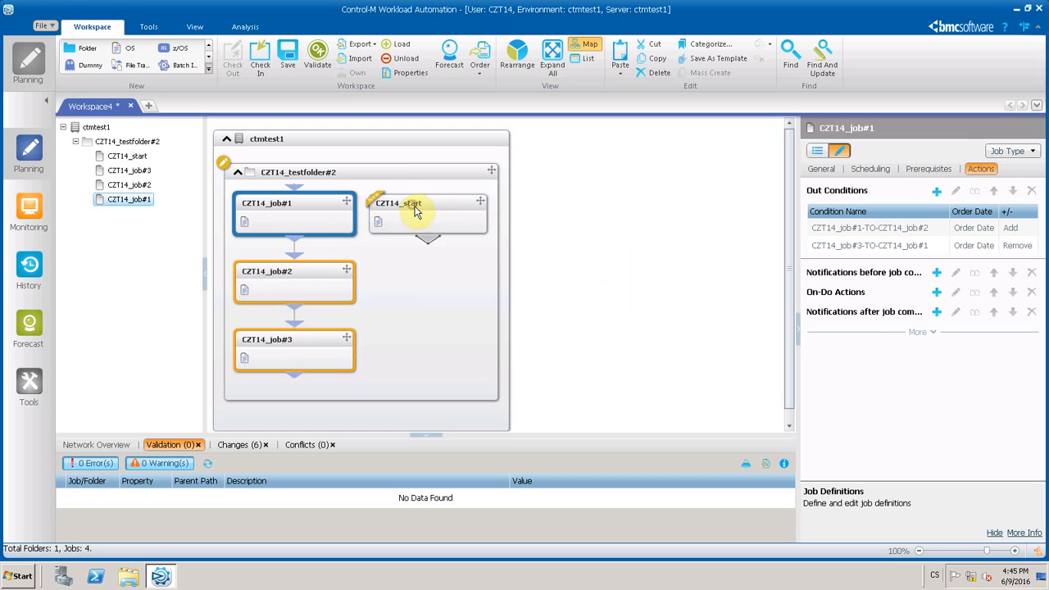
left_click(427, 213)
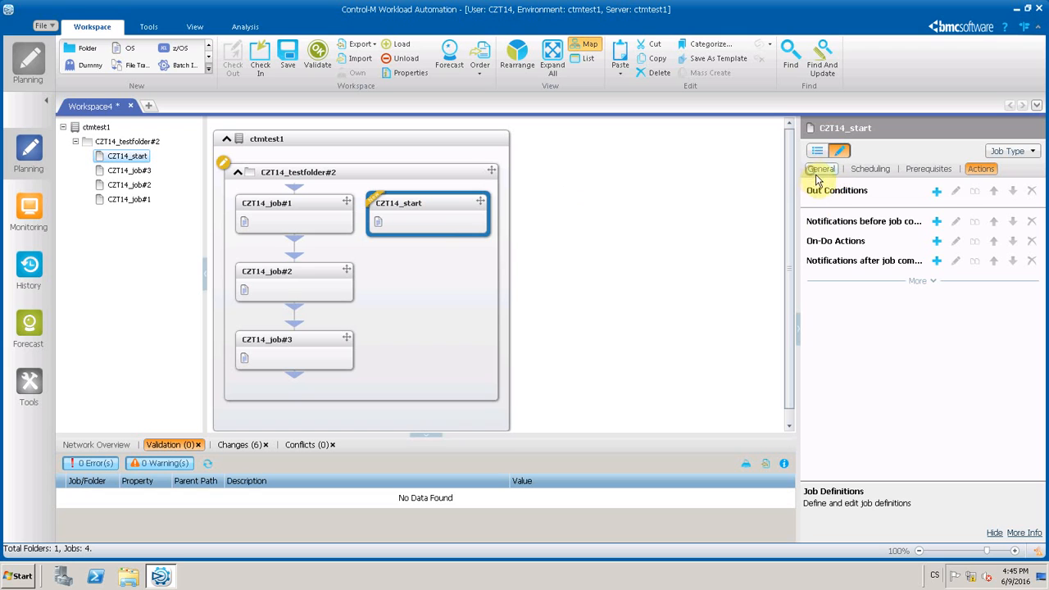
Add an On-Do action: on Job ended OK, add condition CZT14_job#1-TO-CZT14_job#2.
left_click(822, 169)
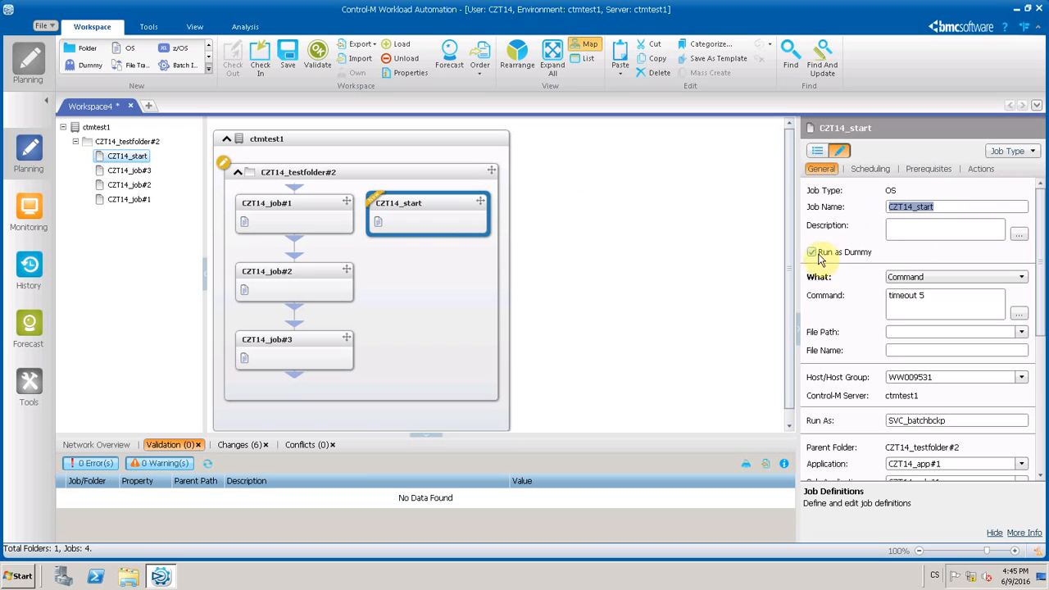
left_click(981, 169)
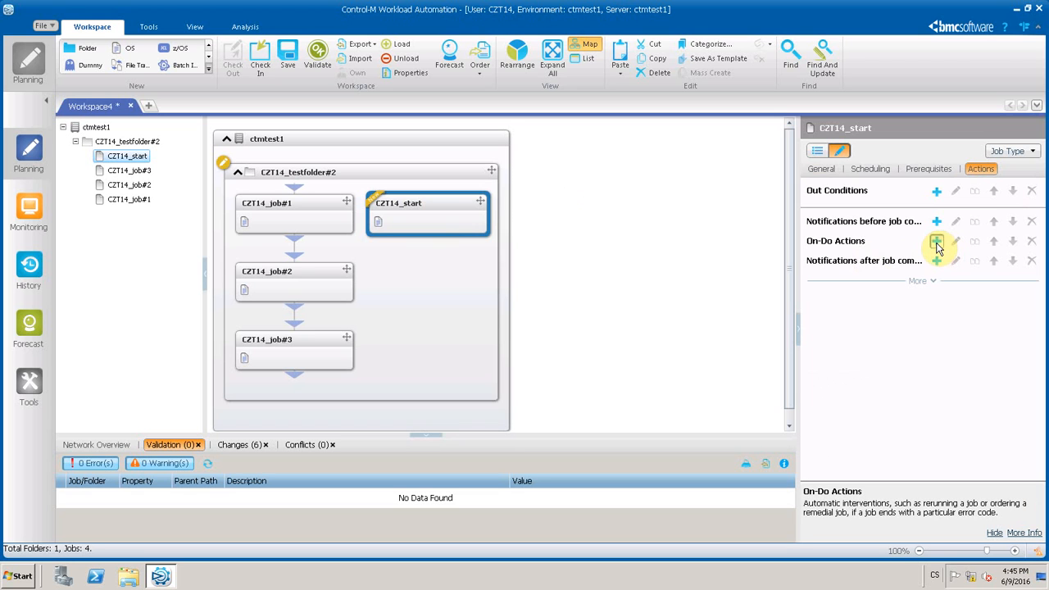
left_click(937, 241)
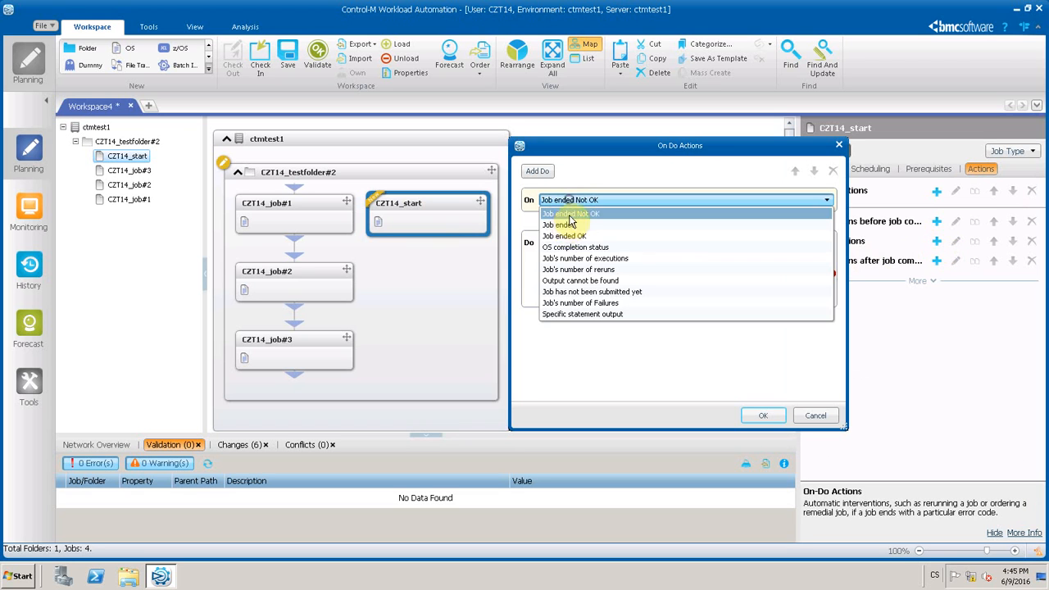
left_click(564, 236)
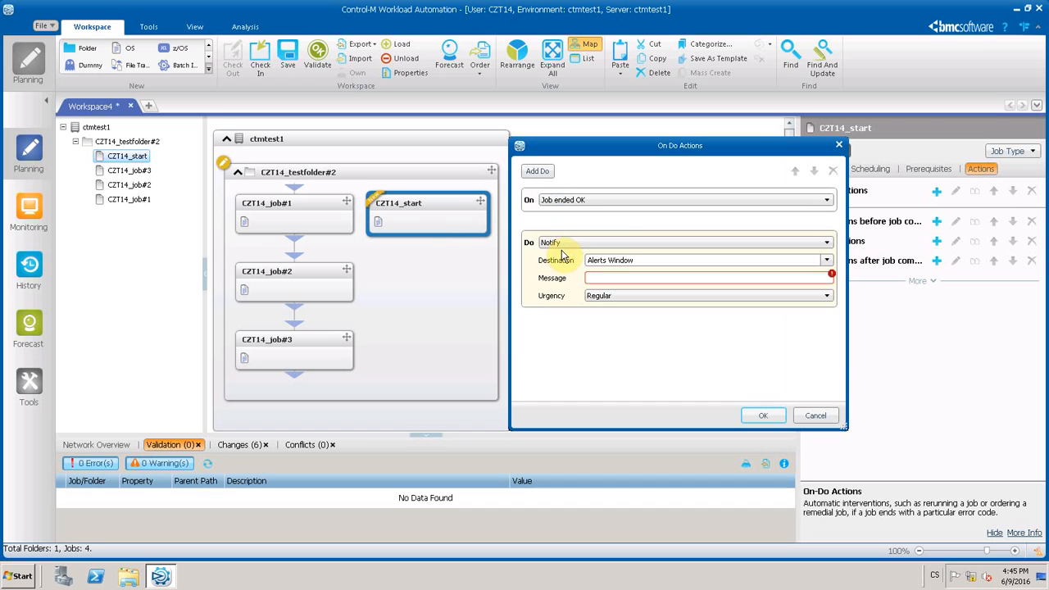
left_click(827, 243)
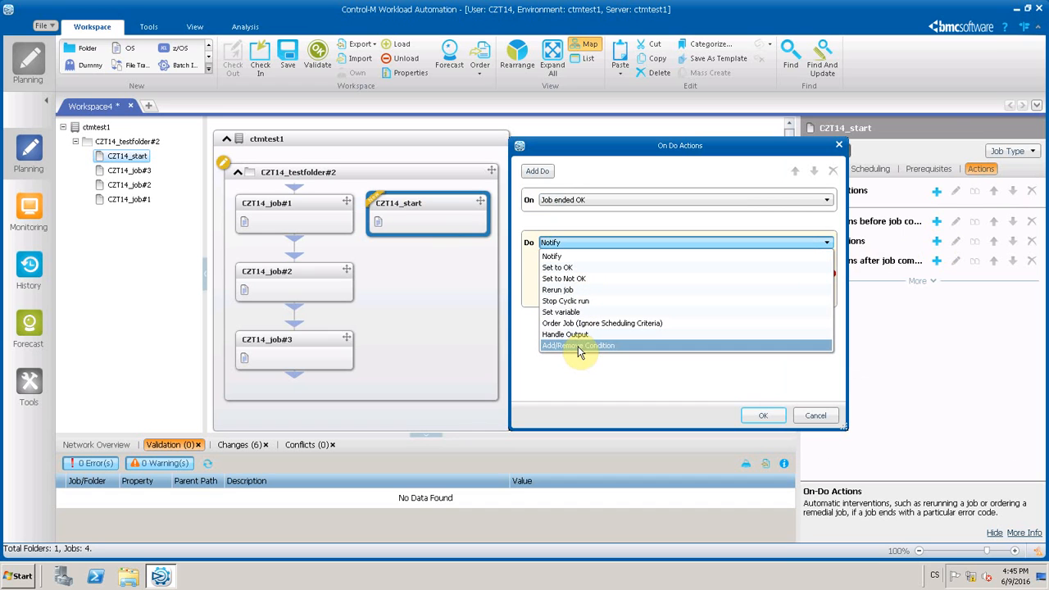
left_click(577, 344)
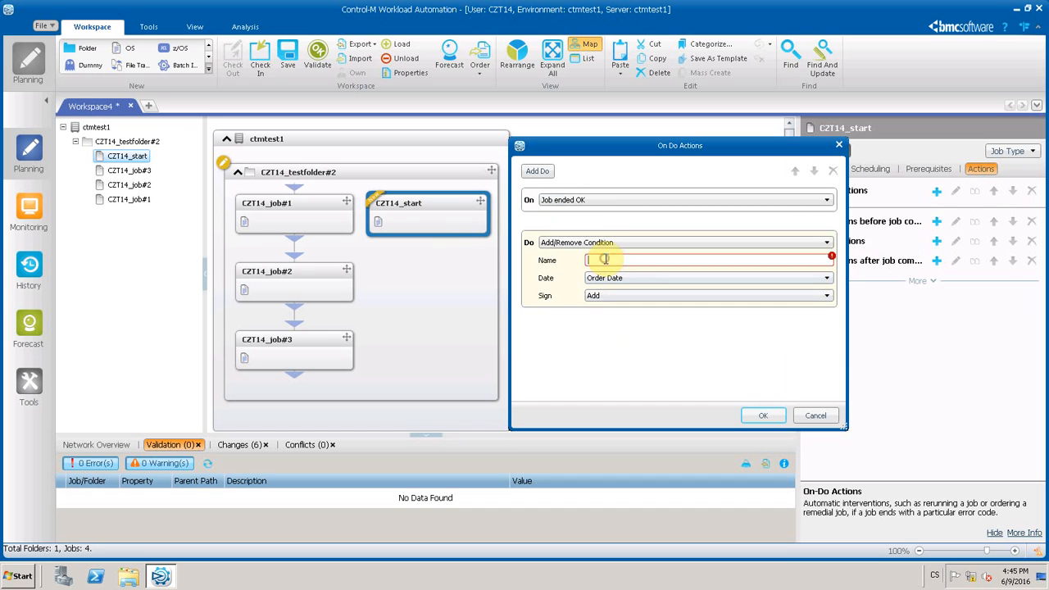
type("CZT14_job#1-TO-CZT14_job#2")
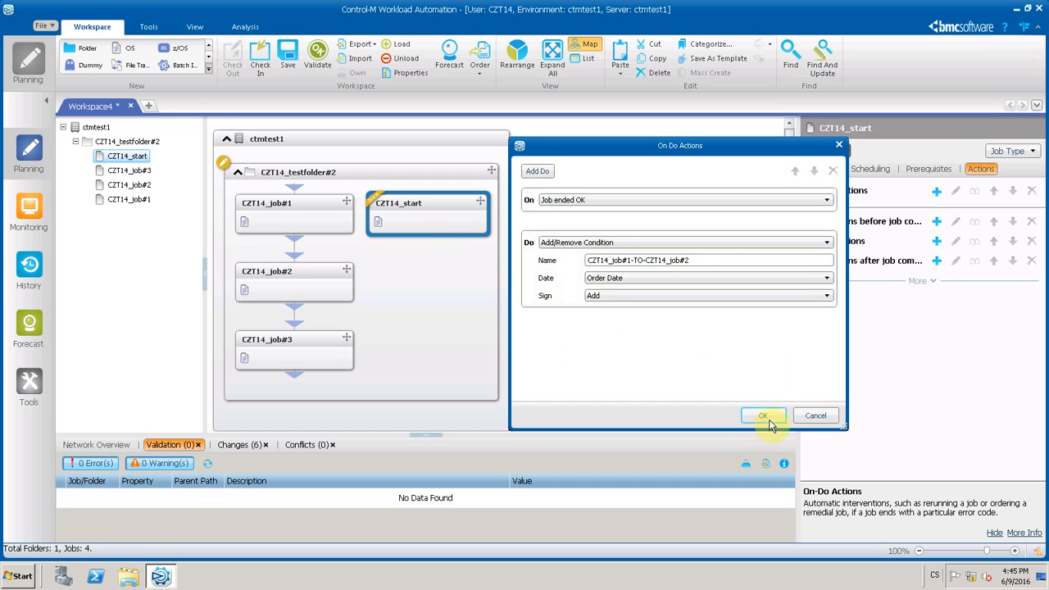
left_click(762, 416)
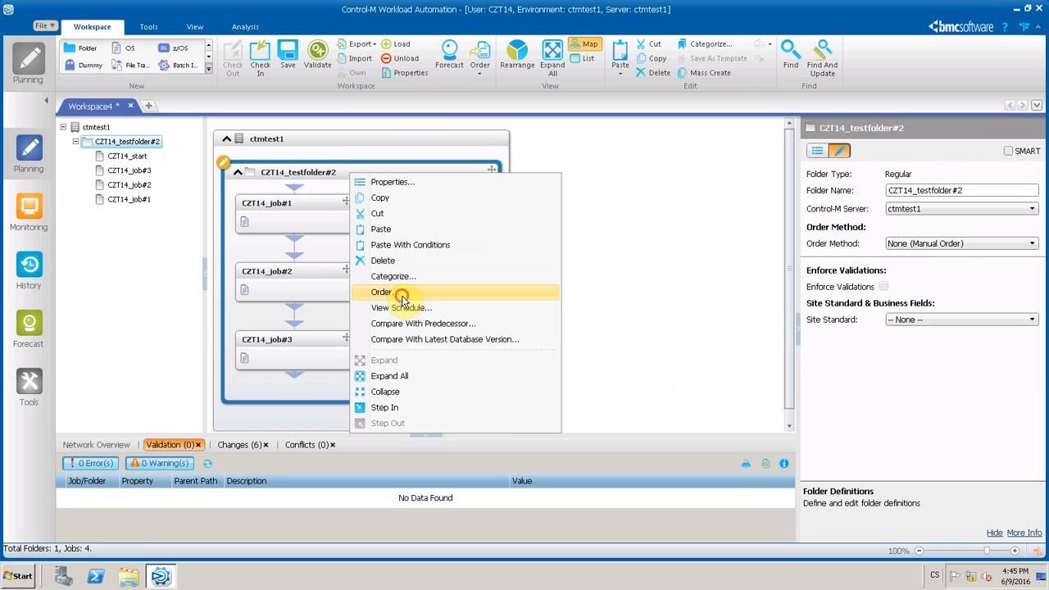
Order the whole CZT14_testfolder#2, close the progress report and switch to Monitoring.
left_click(380, 292)
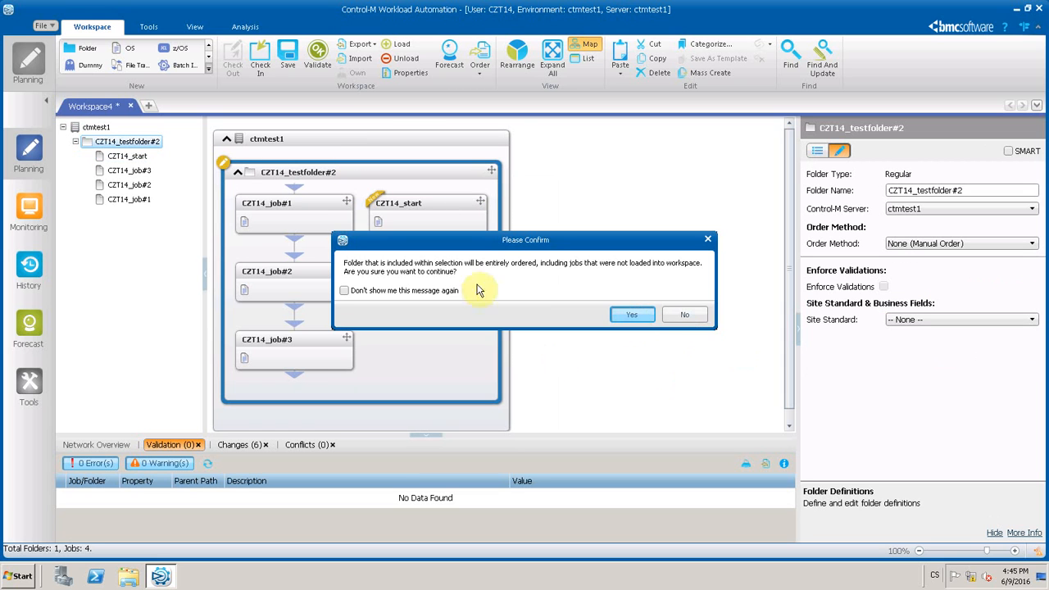
left_click(632, 315)
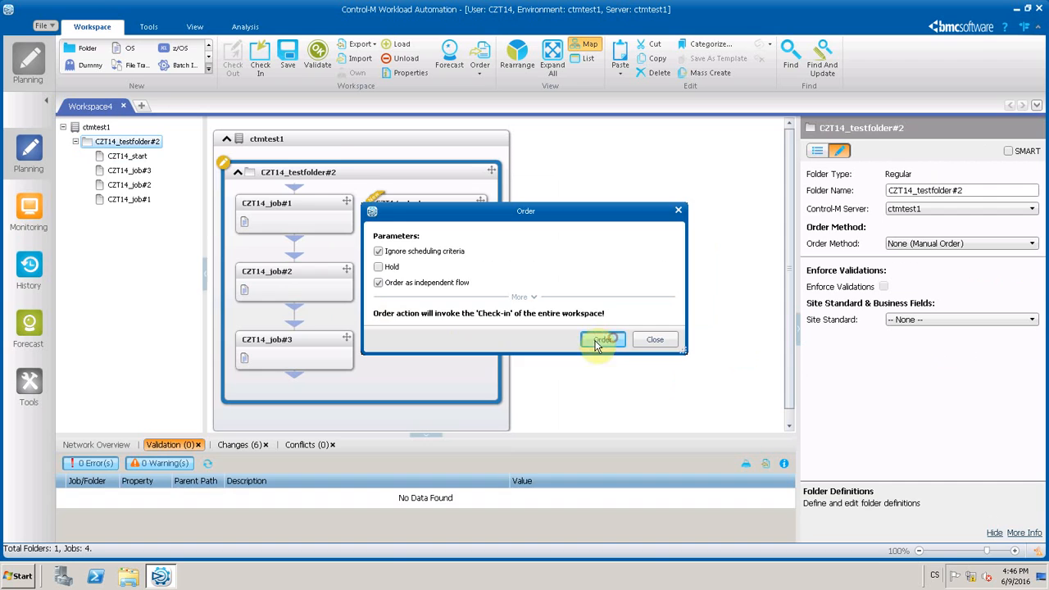
left_click(602, 339)
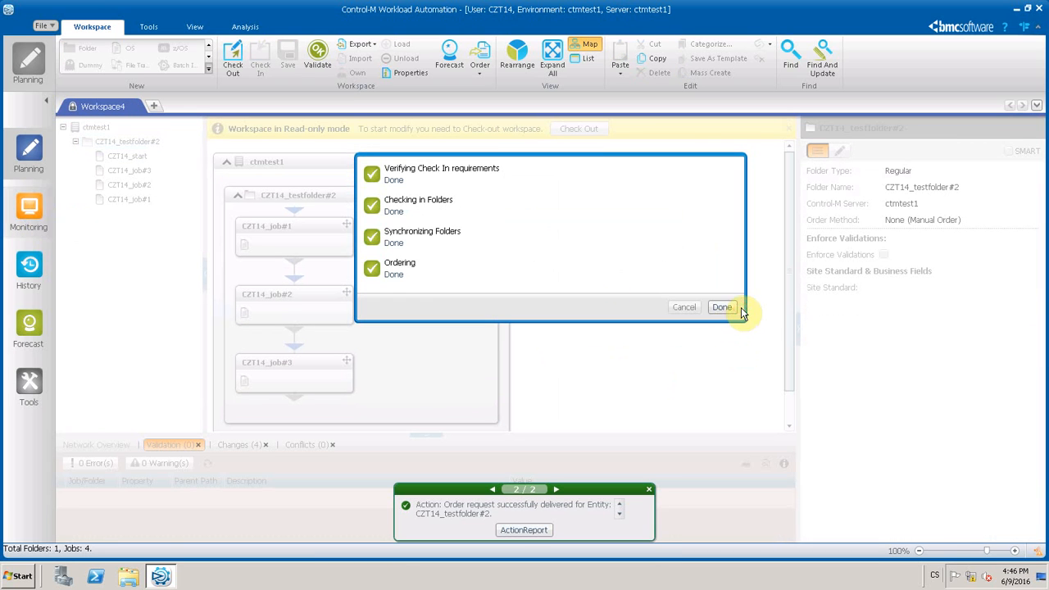
left_click(722, 307)
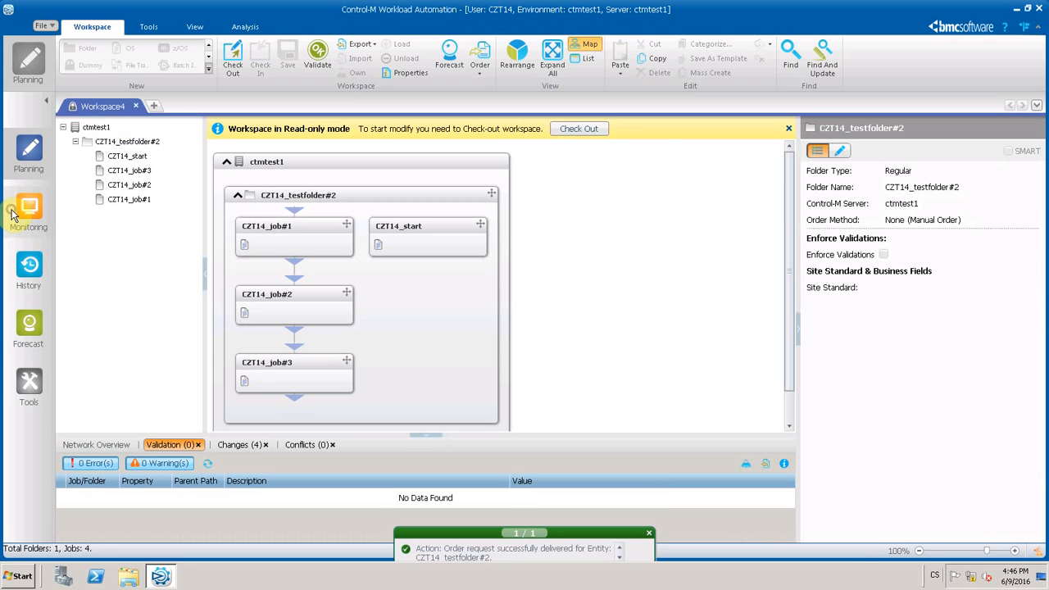
left_click(27, 211)
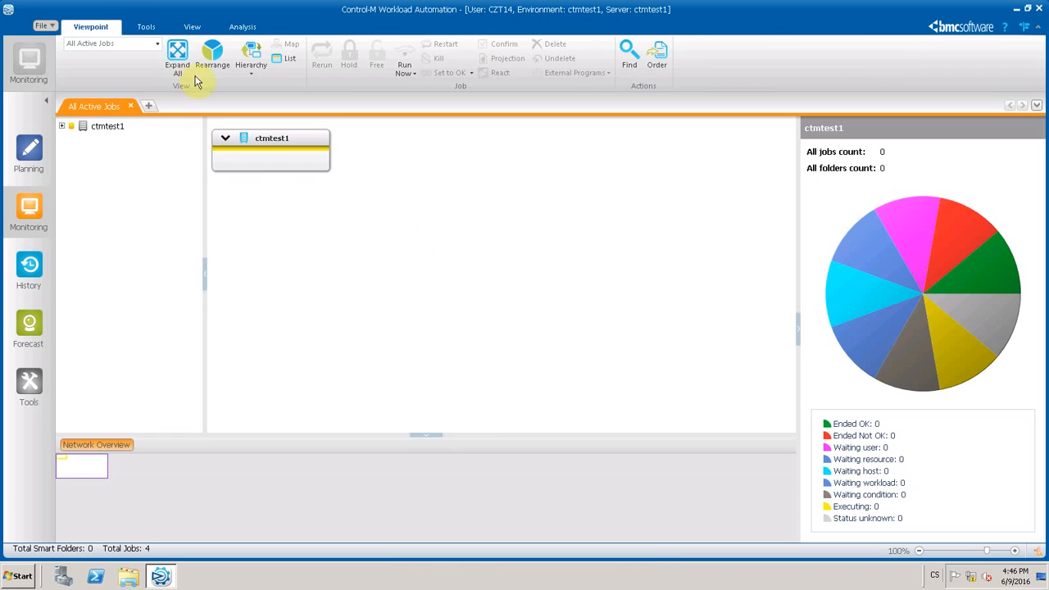
Expand the view of the ordered jobs and show CZT14_job#2's run details as the flow cycles.
left_click(192, 27)
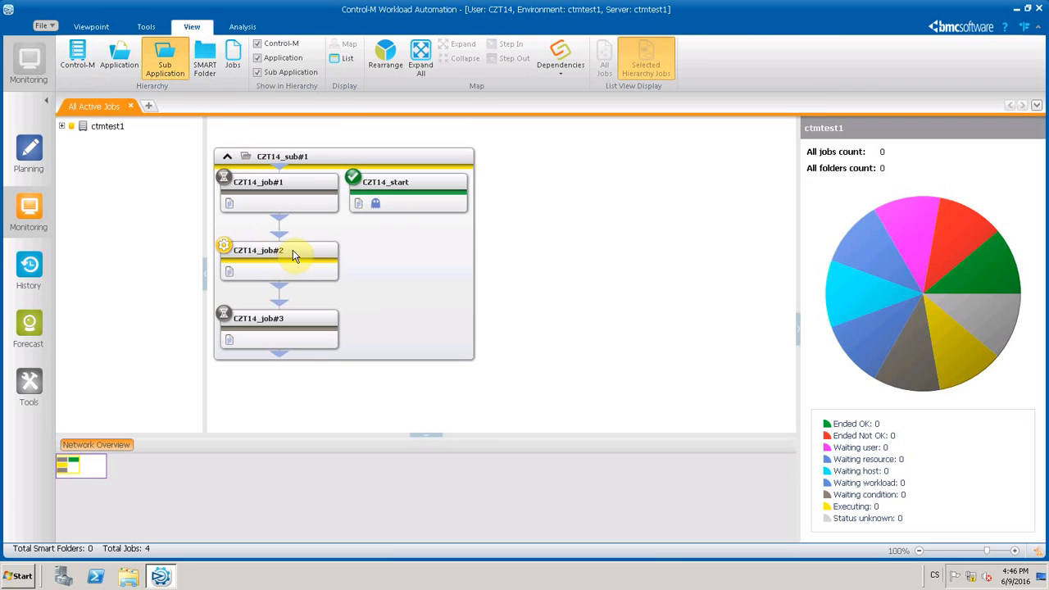
mouse_move(331, 304)
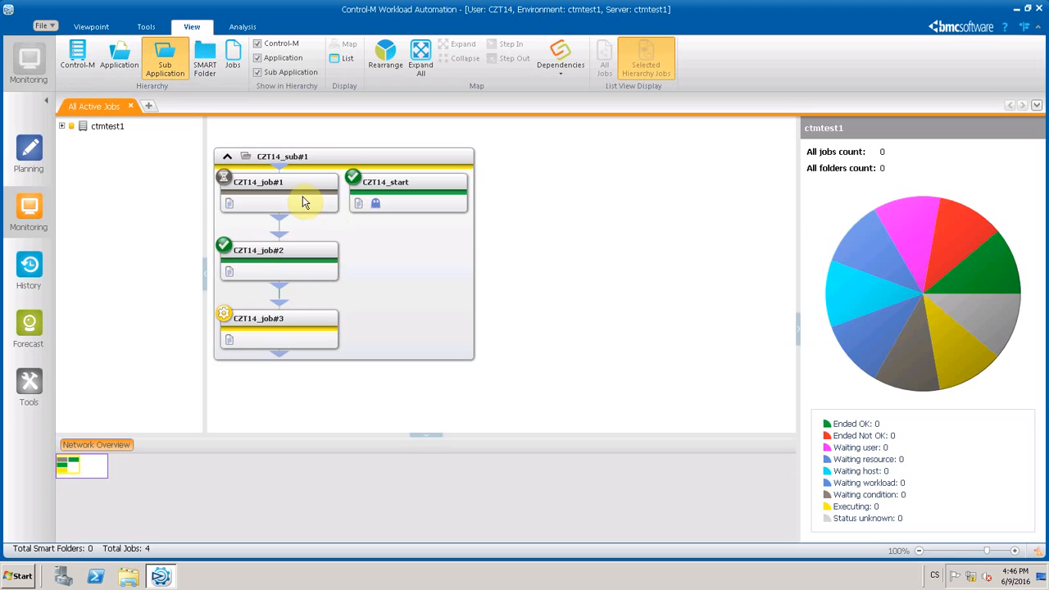
mouse_move(566, 203)
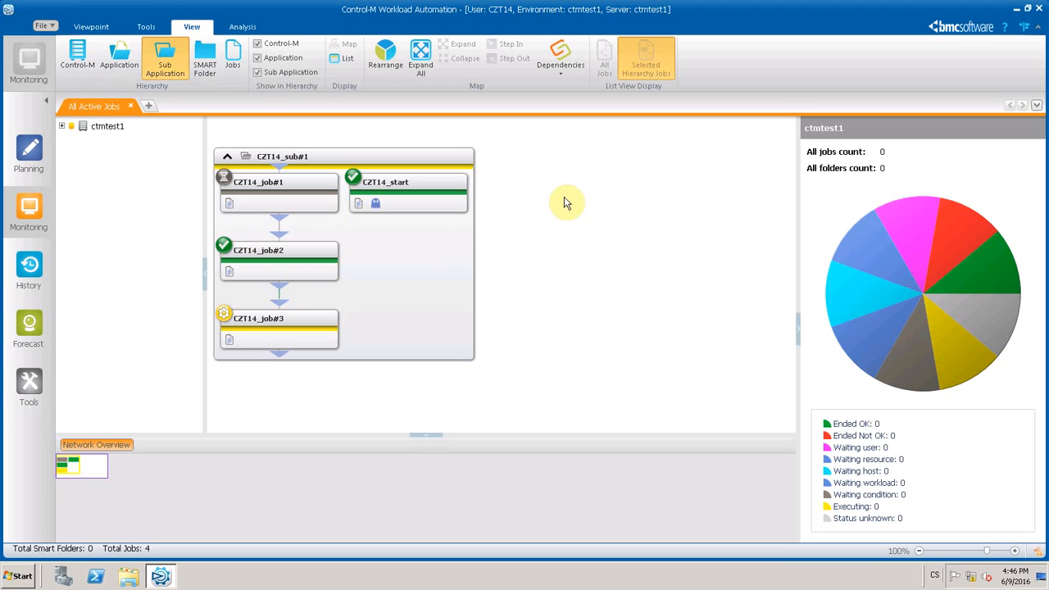
mouse_move(505, 167)
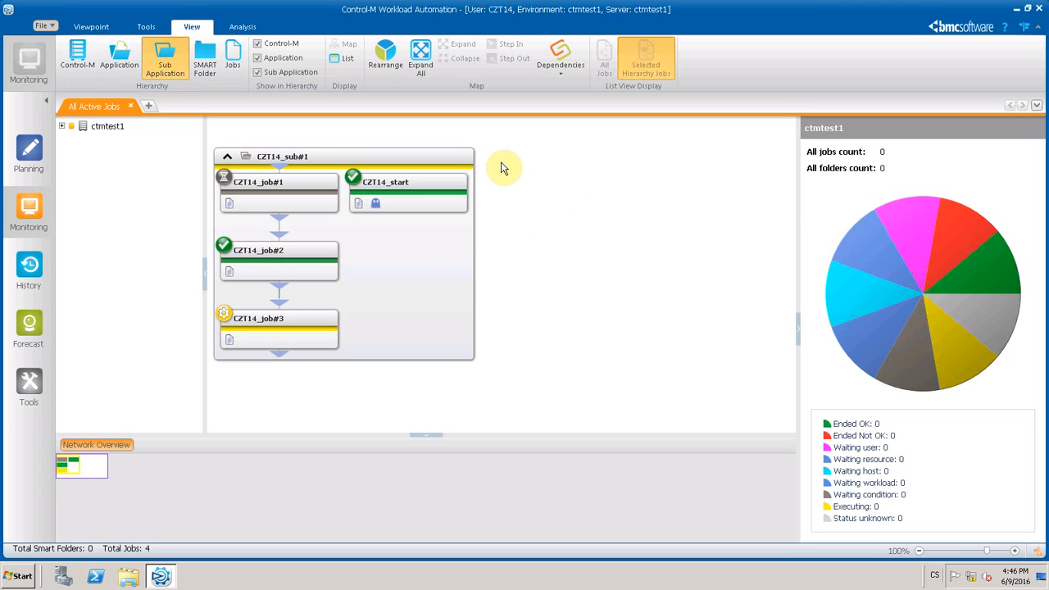
mouse_move(489, 177)
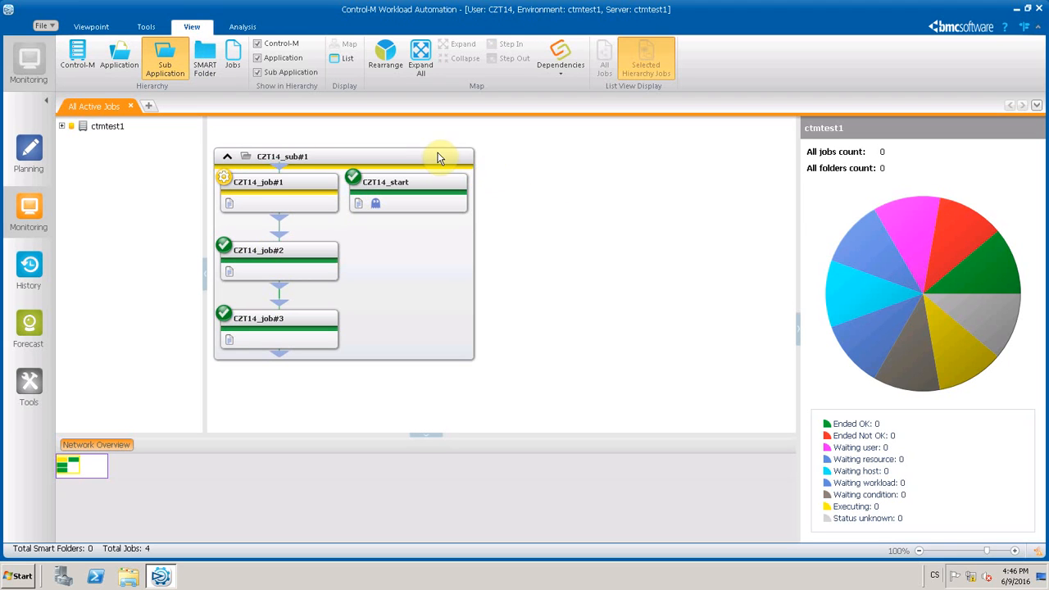
mouse_move(310, 227)
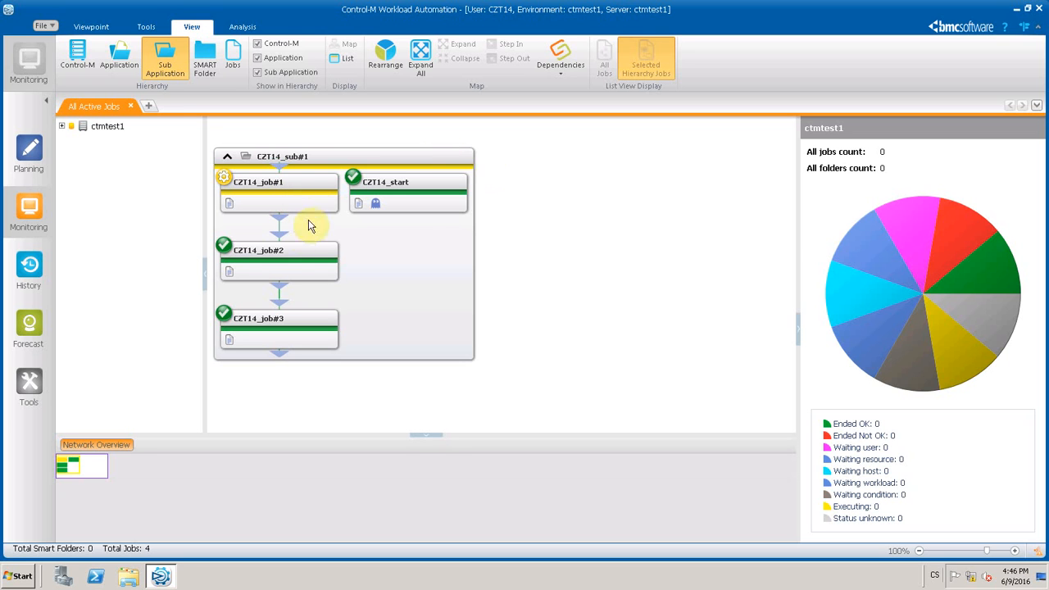
left_click(278, 249)
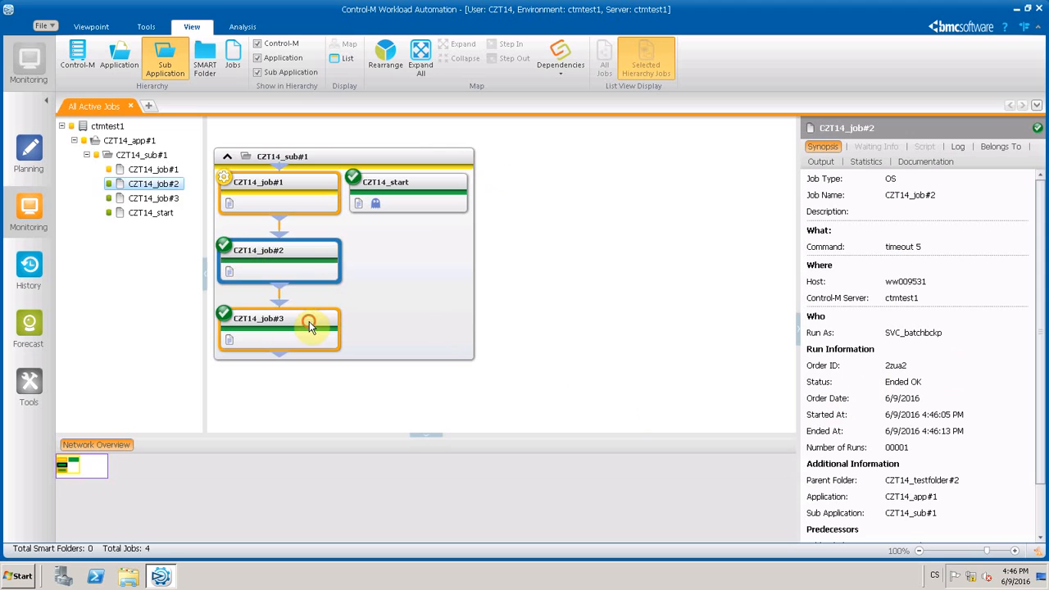
View the Synopsis of CZT14_job#3 and CZT14_start, then select all four jobs and bring up their actions.
left_click(278, 328)
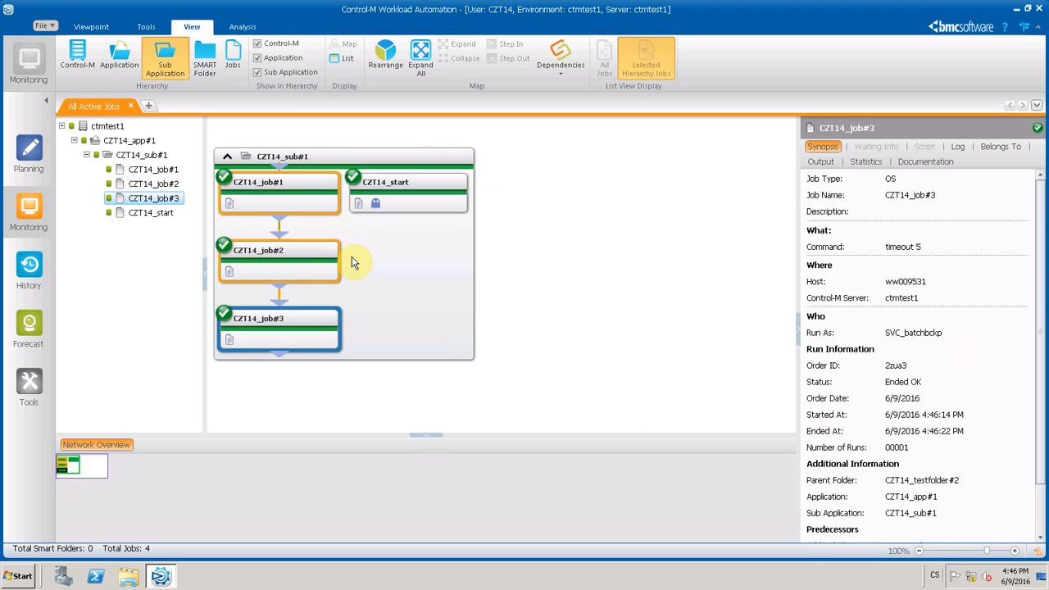
mouse_move(301, 201)
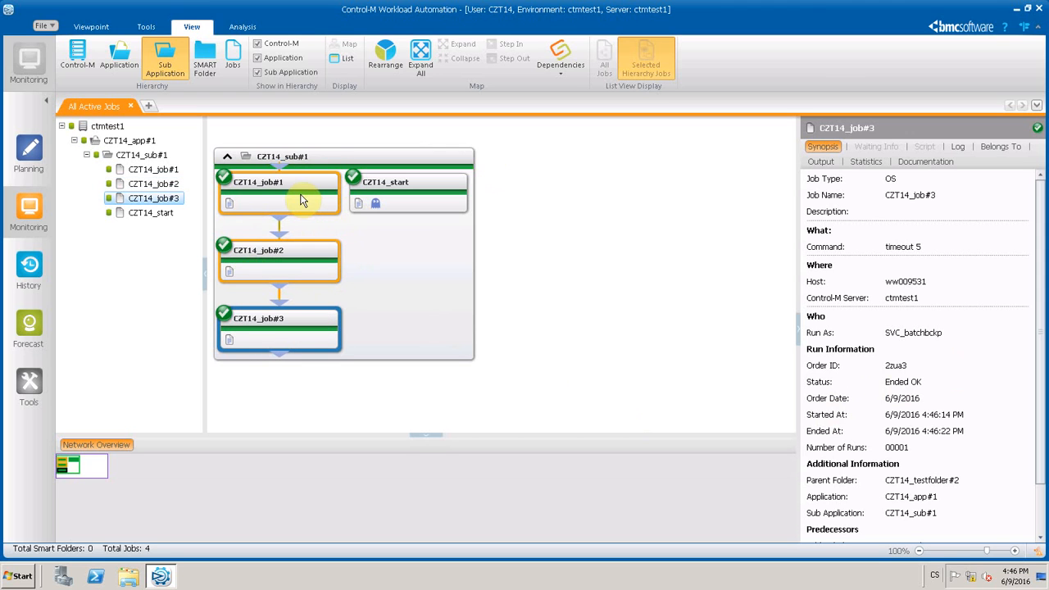
mouse_move(285, 318)
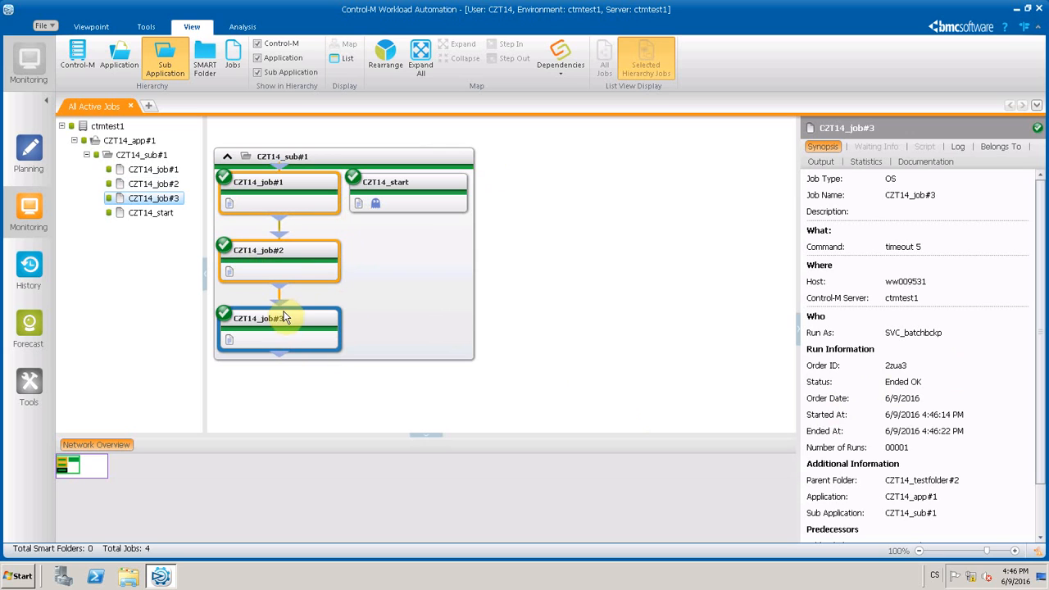
mouse_move(400, 269)
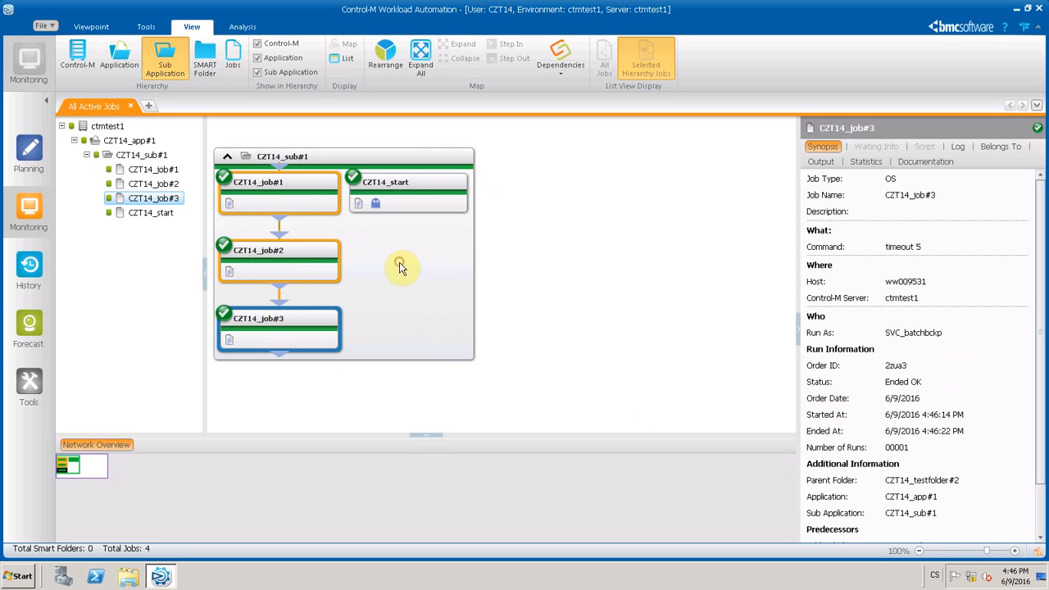
left_click(406, 180)
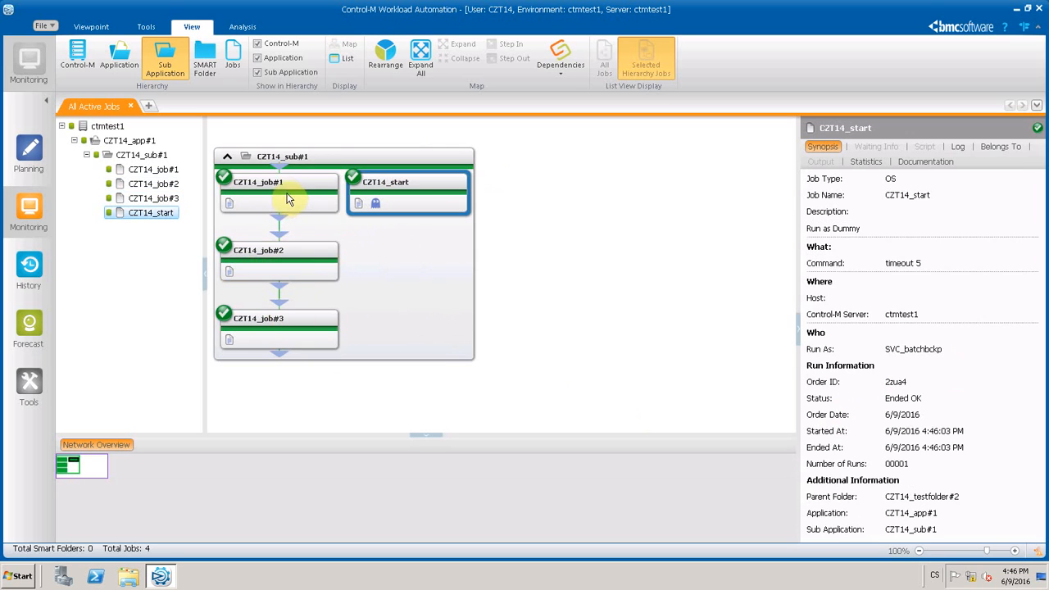
left_click(279, 328)
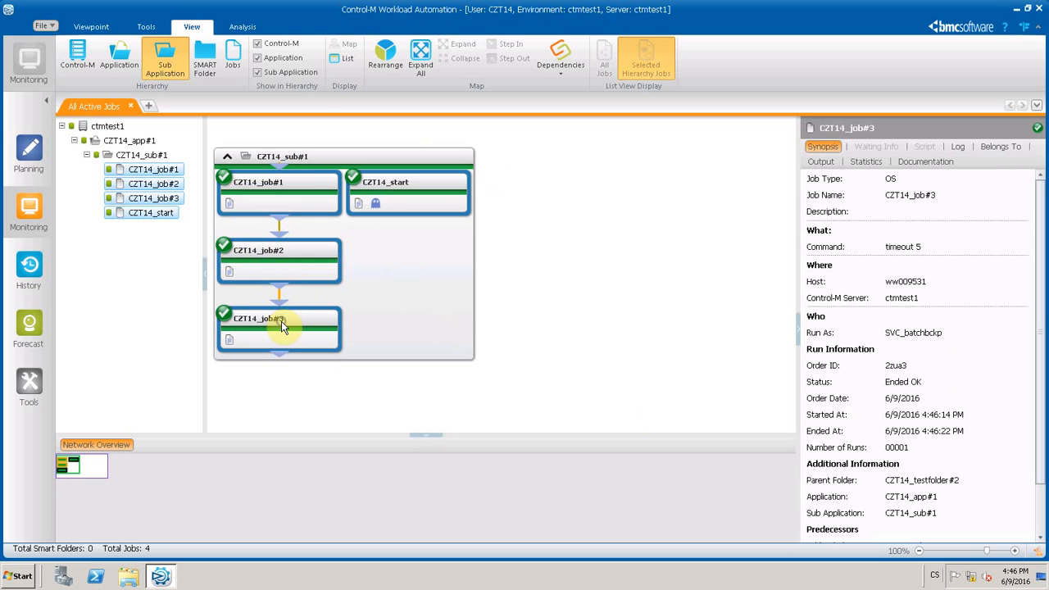
right_click(282, 327)
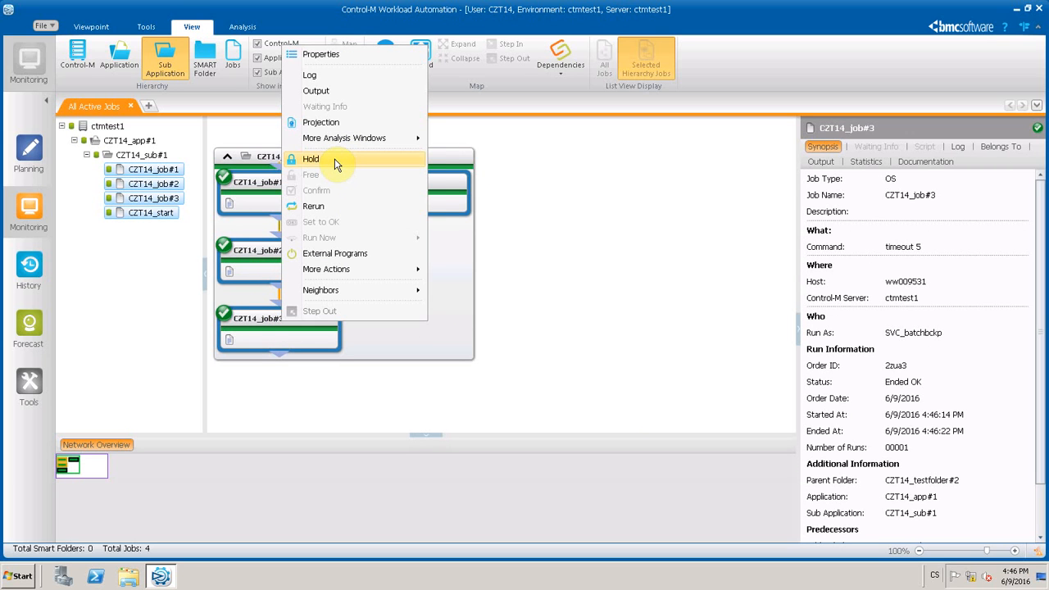
Hold the four selected CZT14 jobs, confirm, and delete them from Monitoring.
left_click(311, 157)
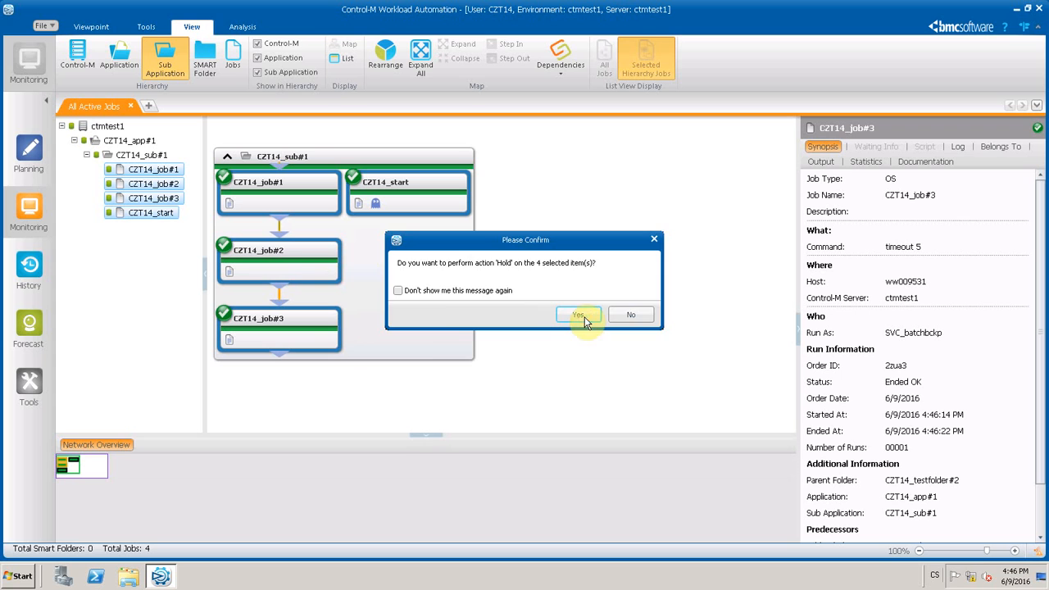
left_click(579, 314)
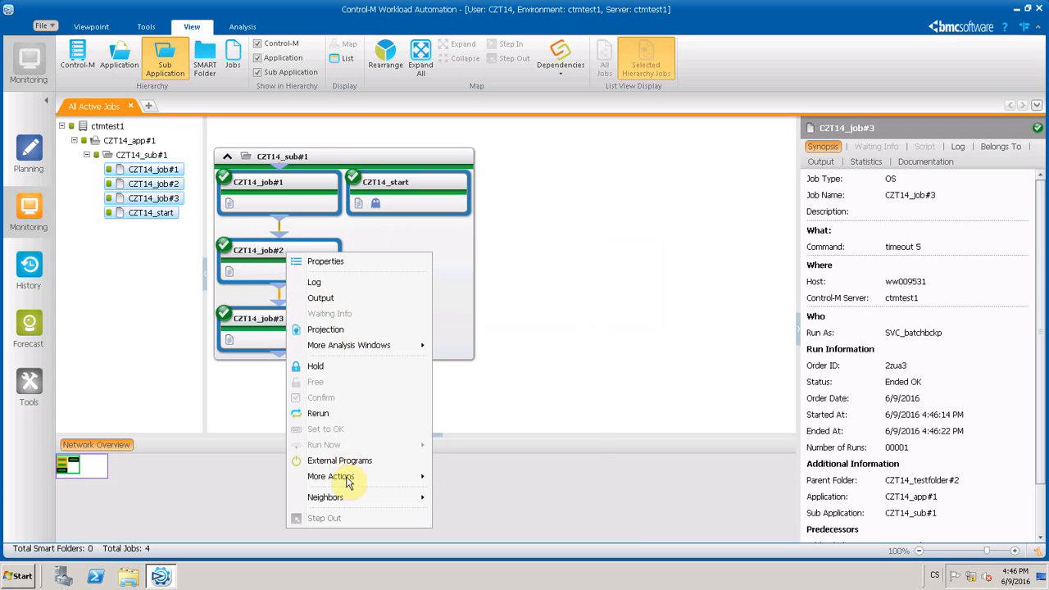
left_click(315, 366)
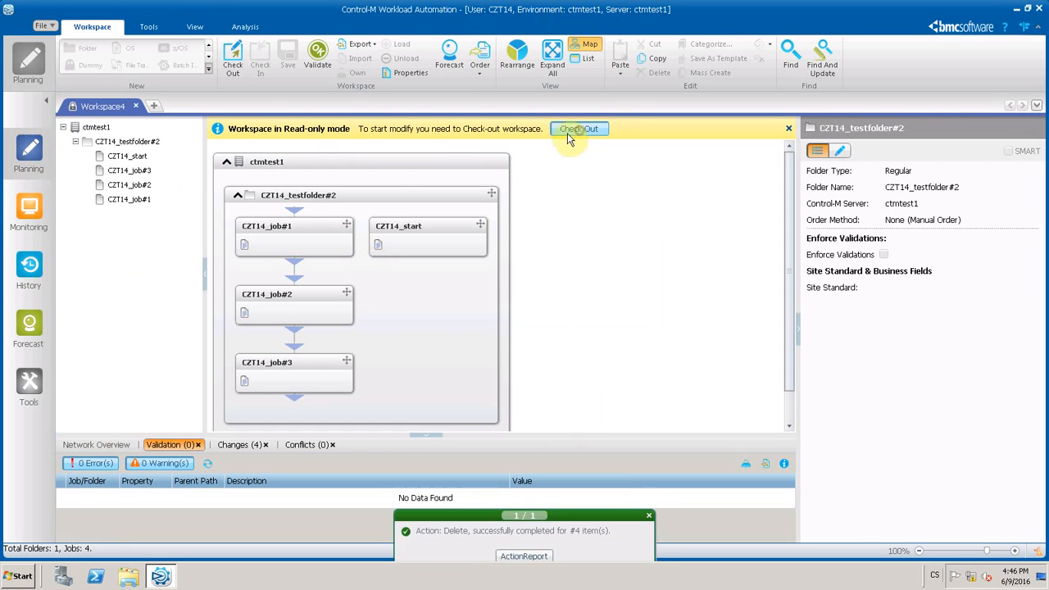
Check out the folder and set CZT14_job#1 to rerun cyclically in its Scheduling settings.
left_click(580, 128)
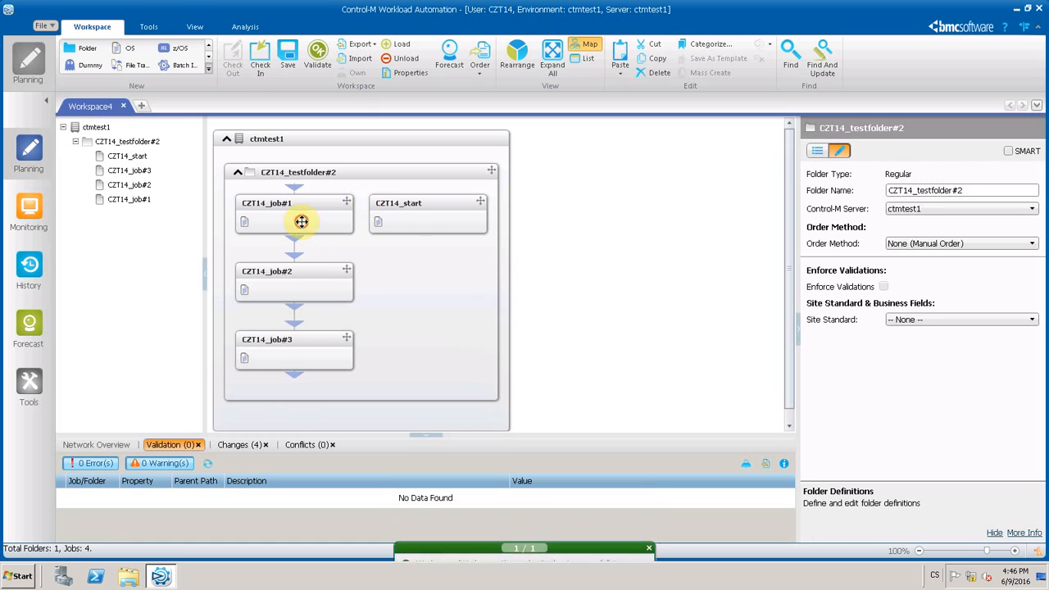
left_click(295, 214)
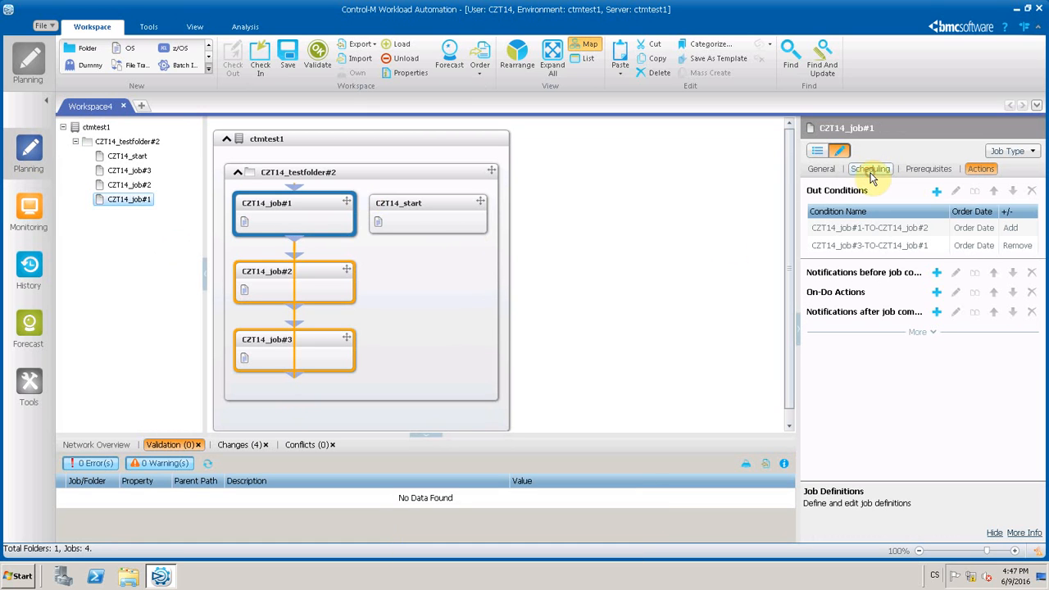
left_click(869, 169)
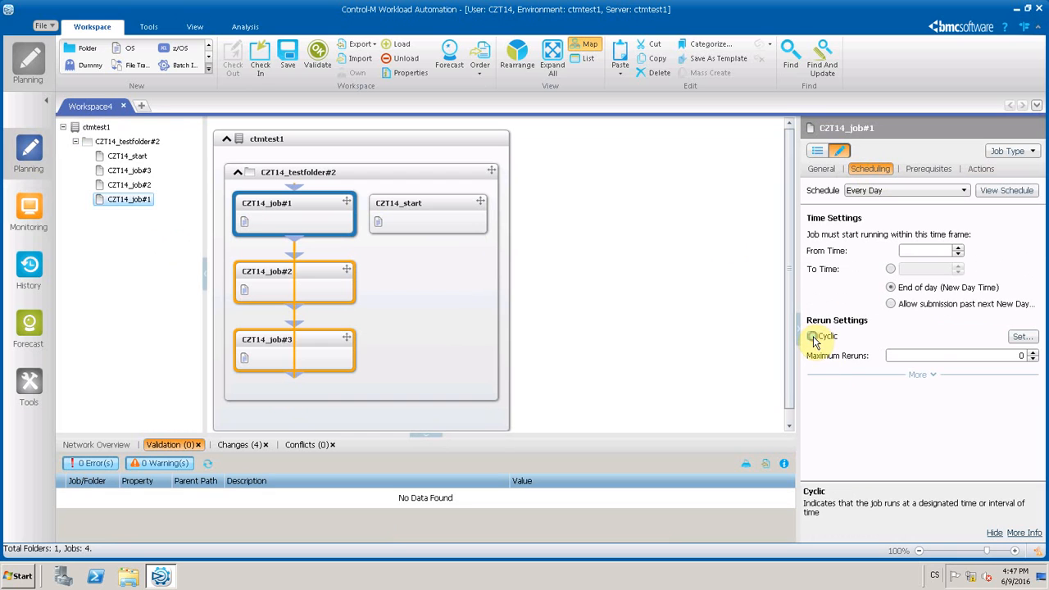
left_click(812, 337)
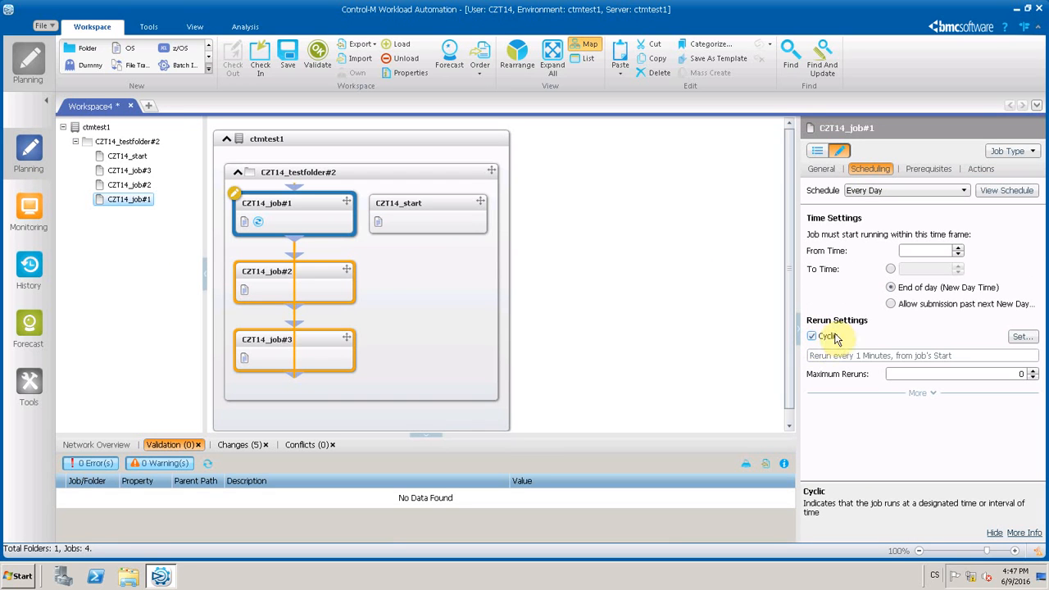
Set CZT14_job#2 to rerun cyclically and select CZT14_job#3 for the same change.
left_click(295, 282)
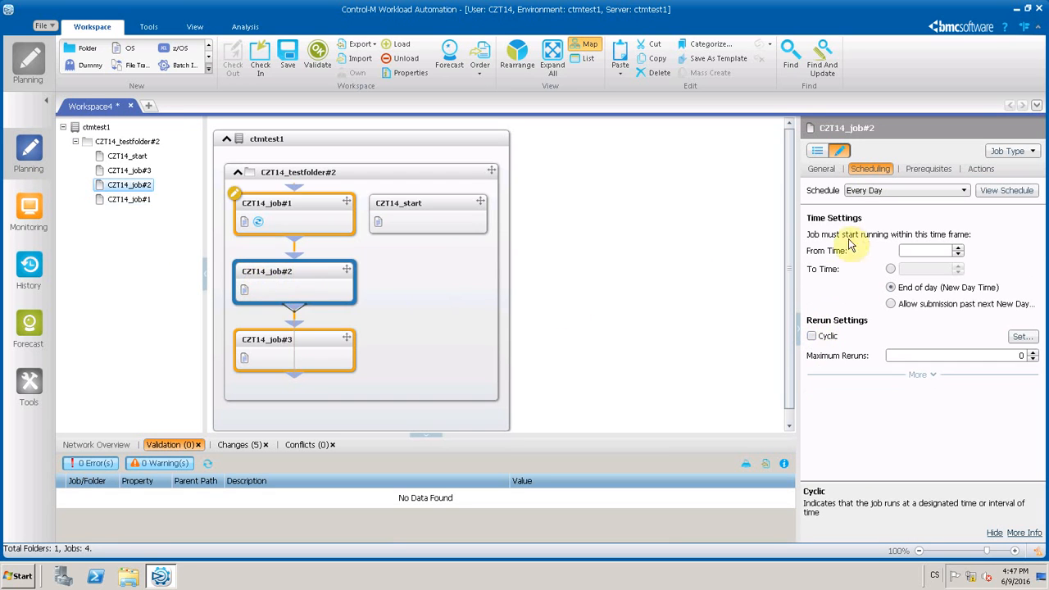
left_click(811, 336)
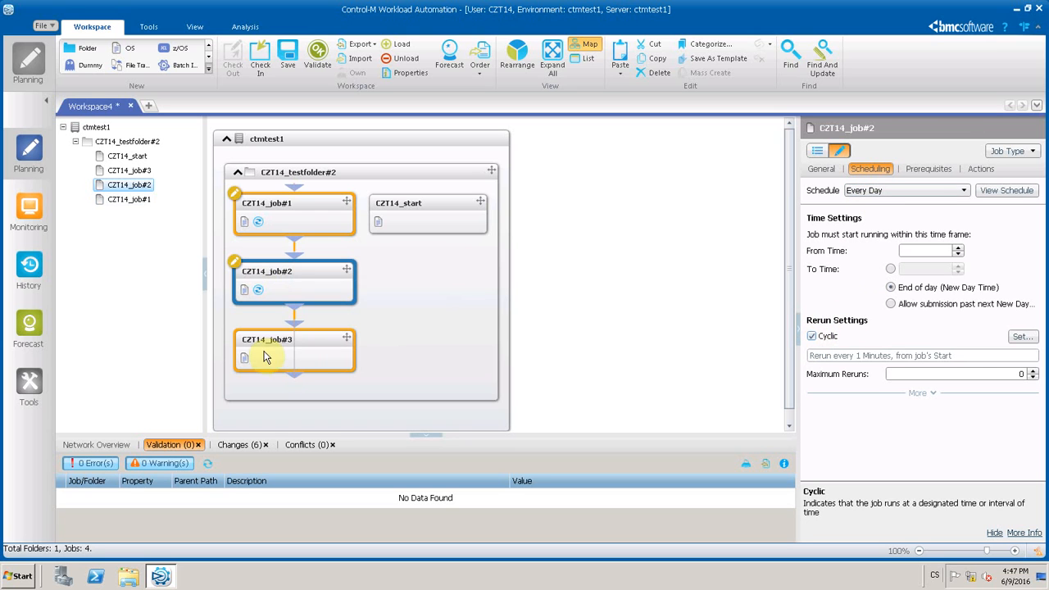
left_click(266, 339)
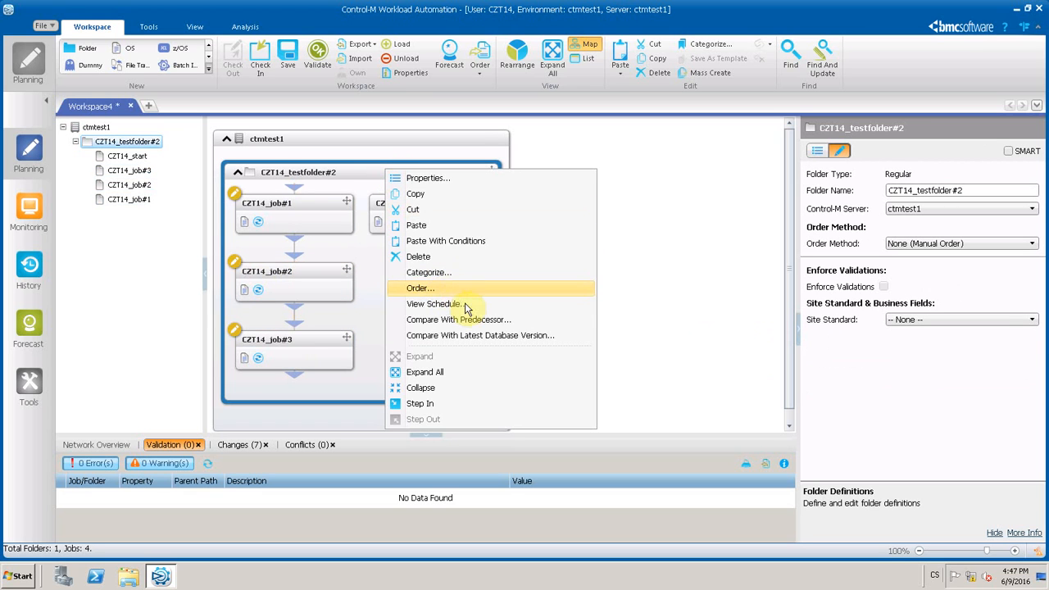
mouse_move(467, 304)
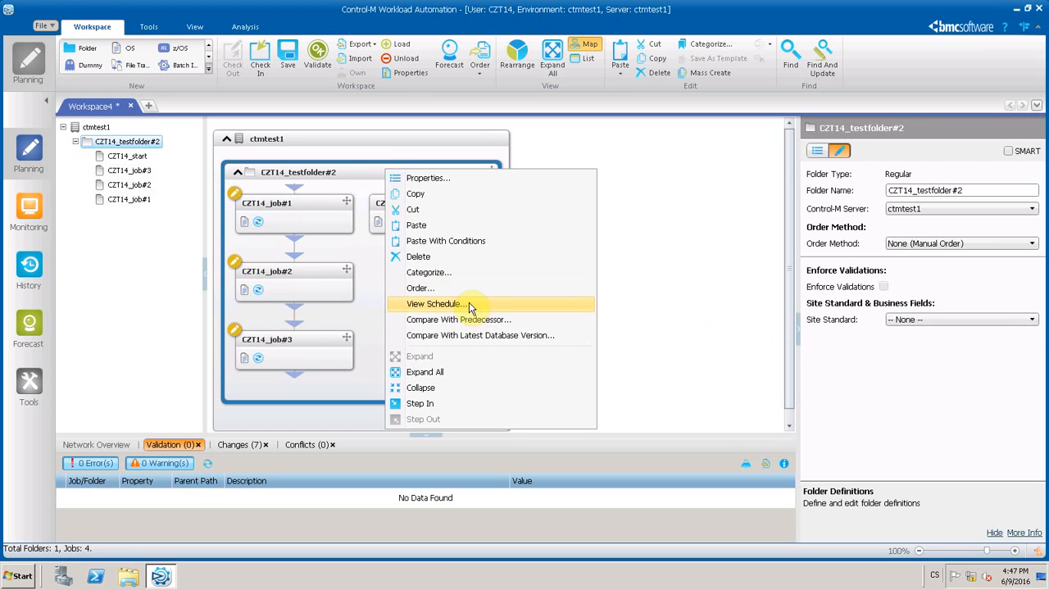
mouse_move(469, 303)
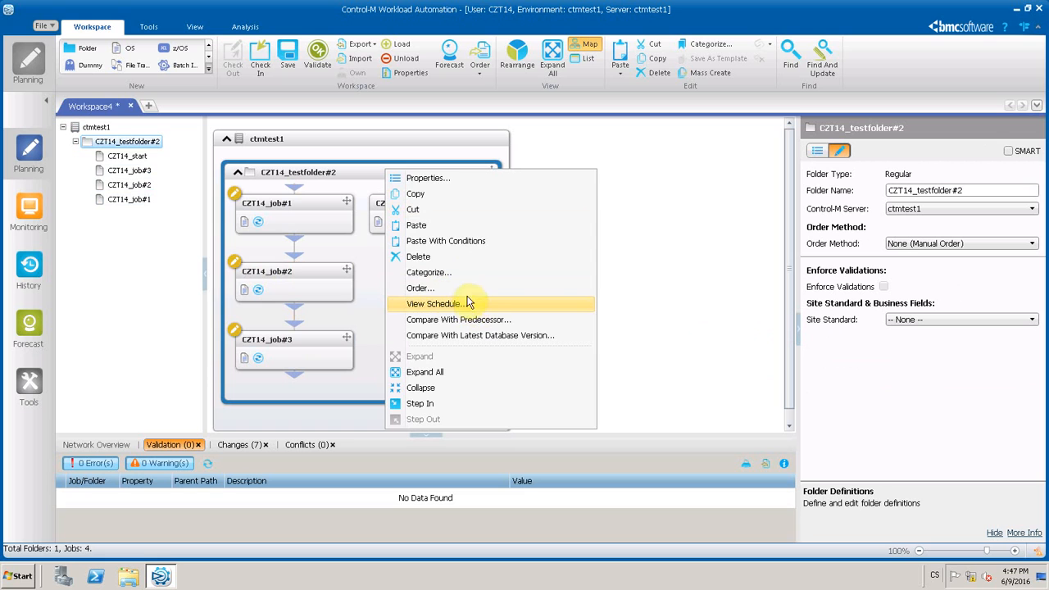
Order CZT14_testfolder#2, letting Check In and Ordering complete, and dismiss the progress window.
left_click(421, 289)
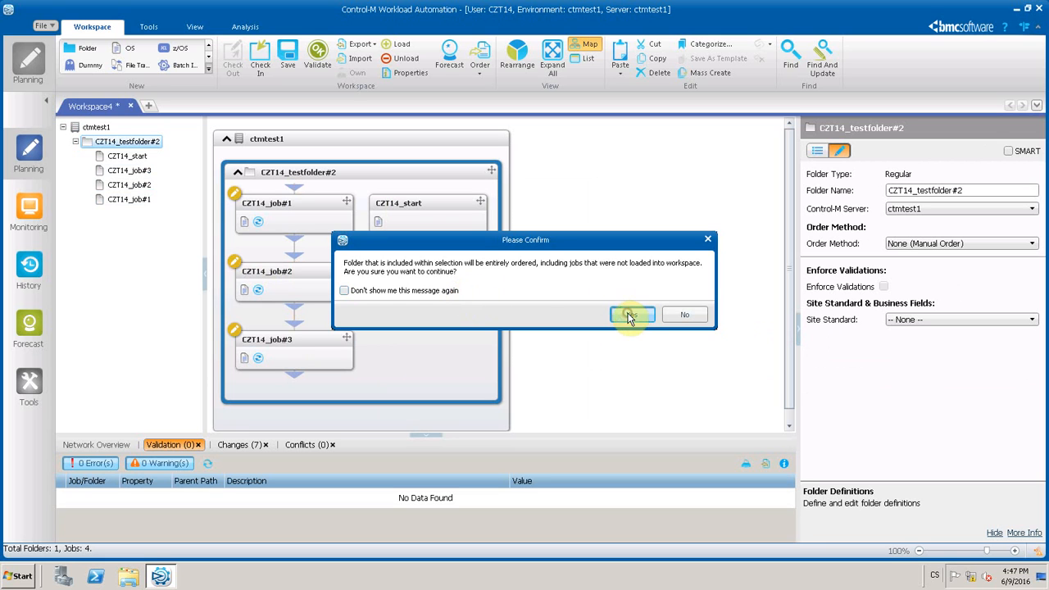
left_click(633, 315)
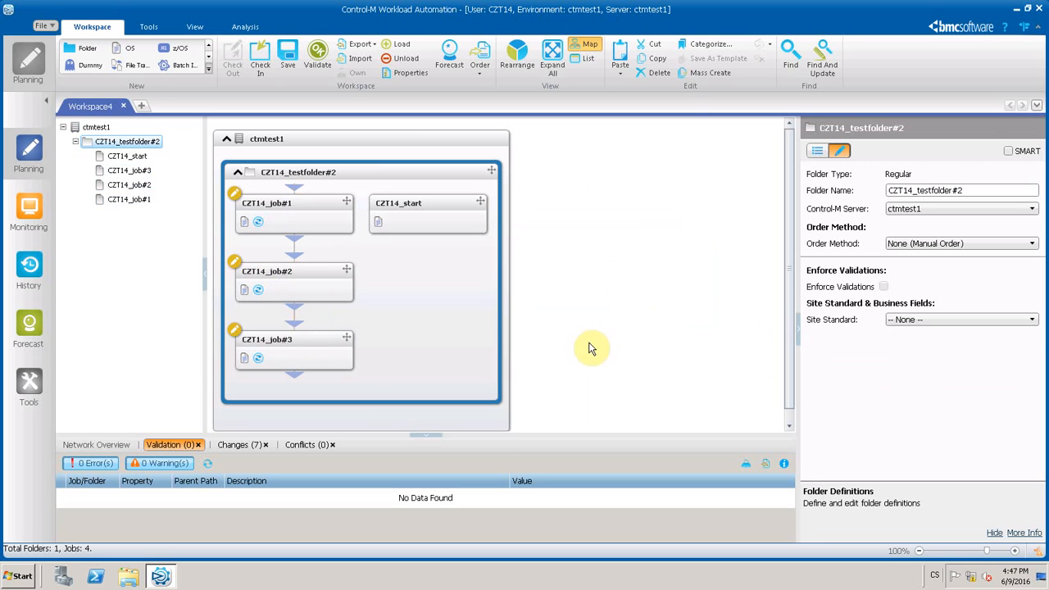
left_click(481, 56)
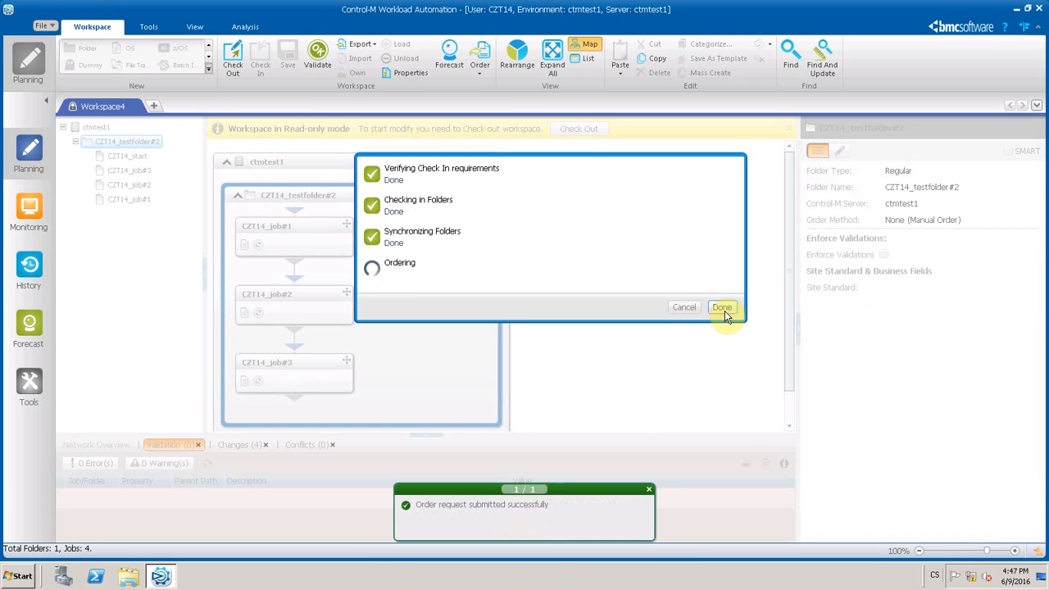
left_click(721, 306)
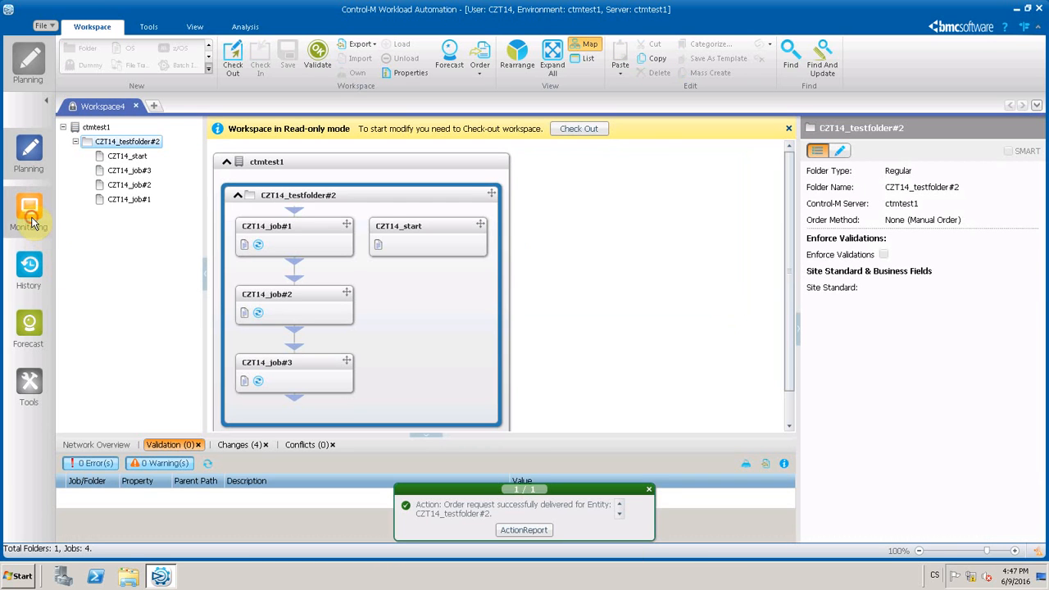
Go to Monitoring, switch to Viewpoint actions and start a new tab showing Monitoring Home.
left_click(29, 213)
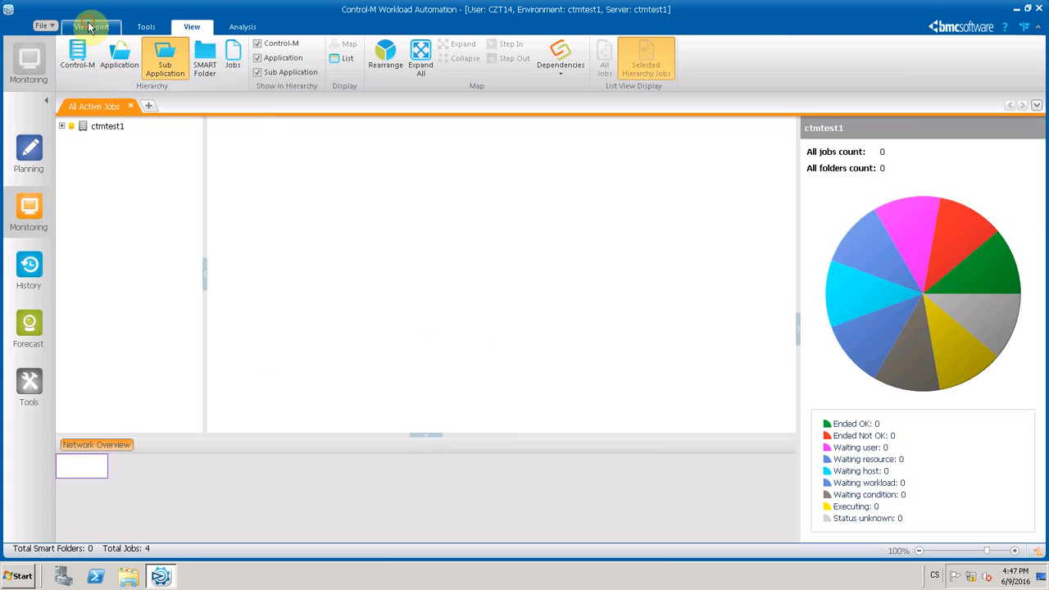
left_click(90, 27)
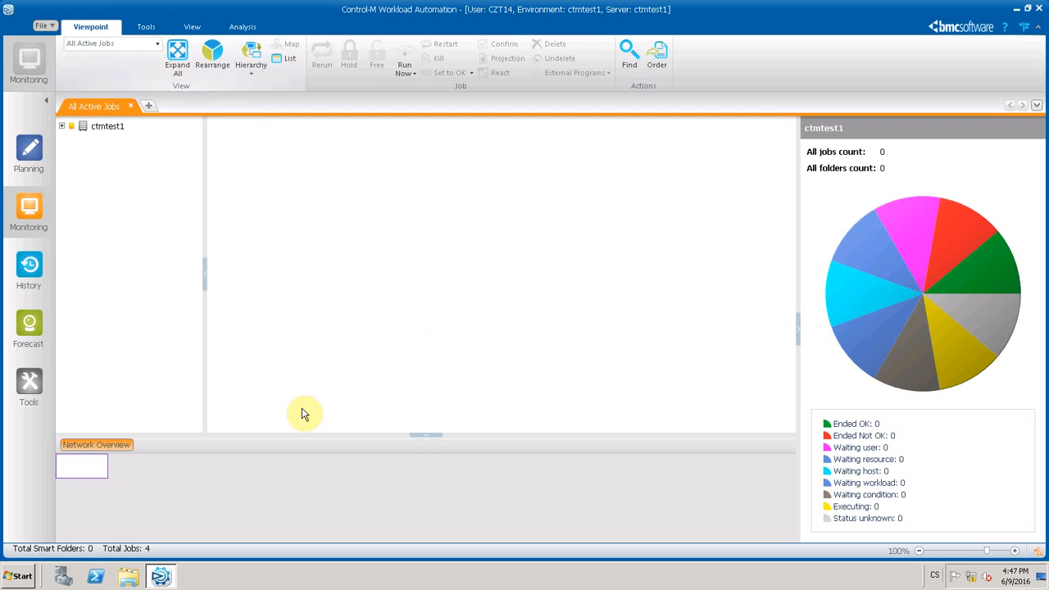
mouse_move(177, 52)
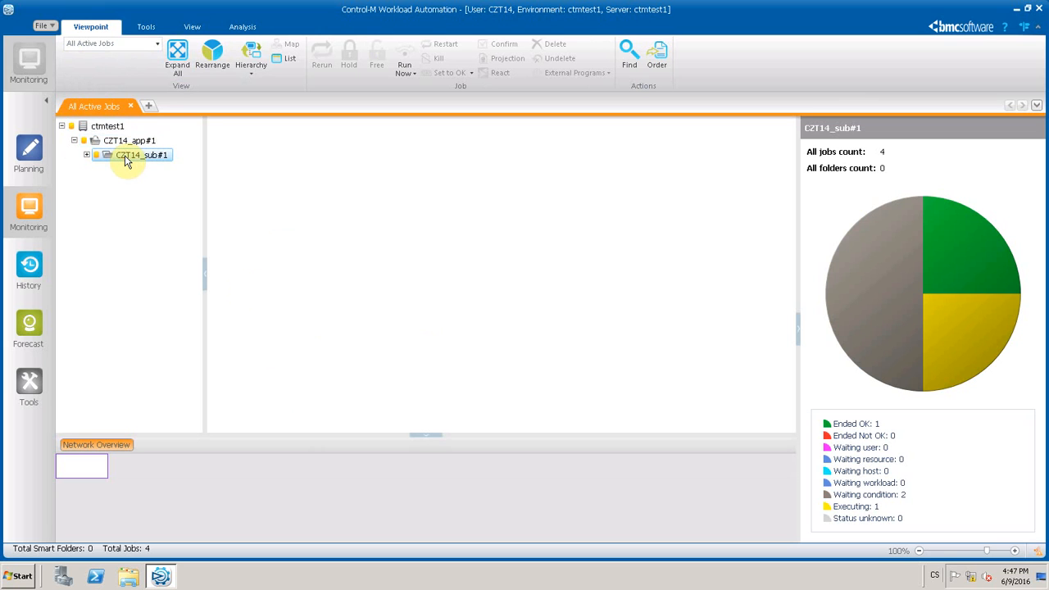
left_click(87, 155)
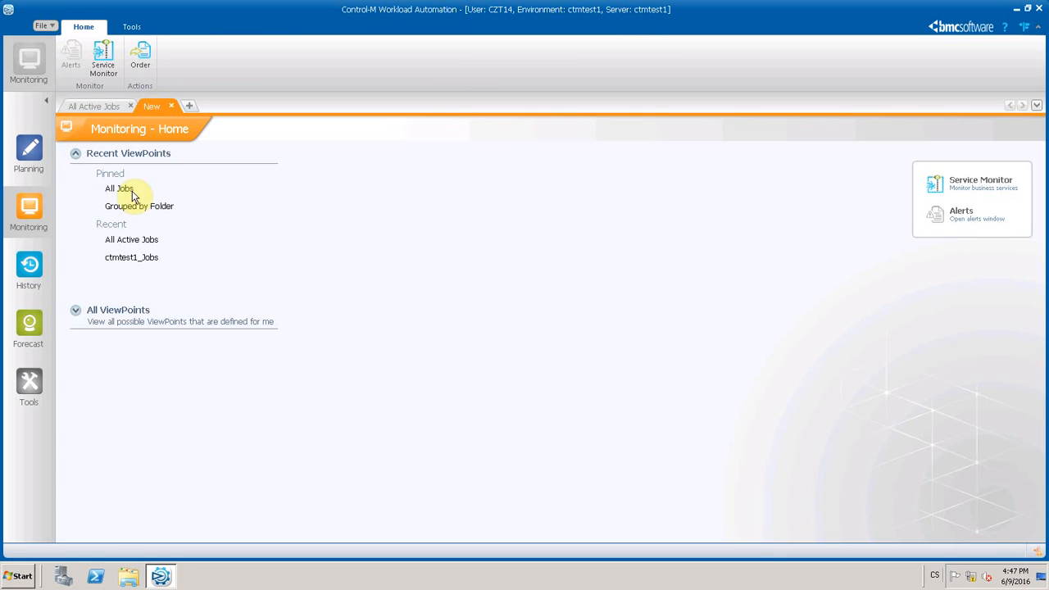
Open the All Active Jobs viewpoint and expand ctmtest1 and CZT14_app#1 to reveal the CZT14 flow.
left_click(118, 187)
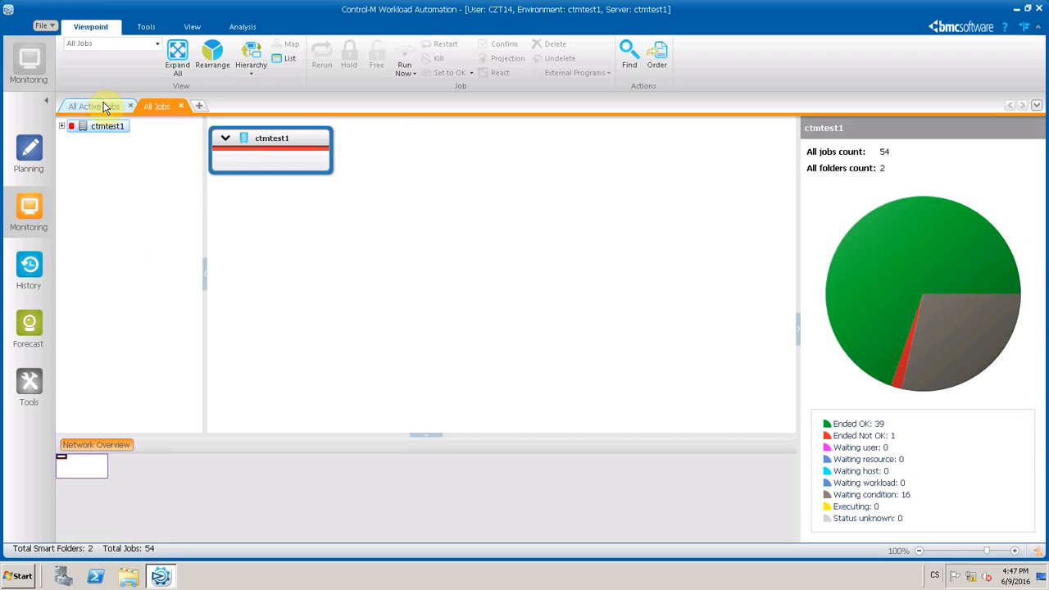
left_click(92, 105)
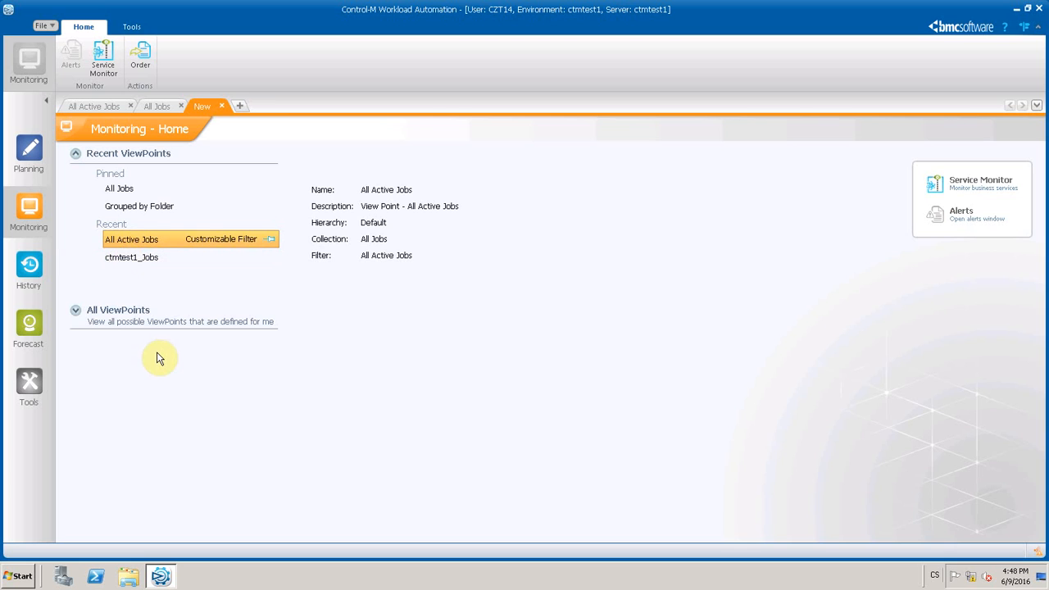
double_click(132, 239)
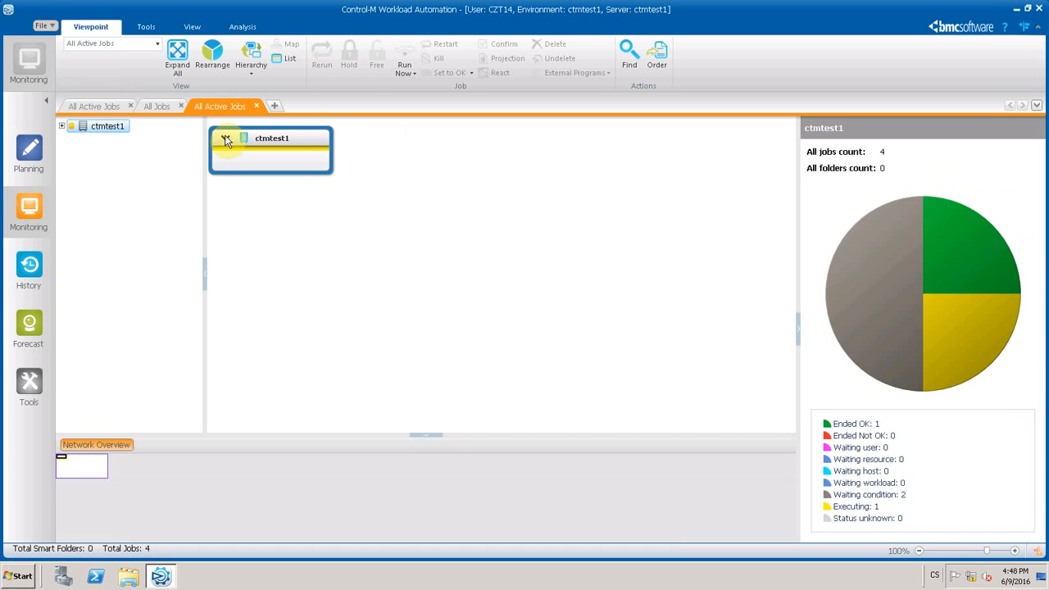
left_click(226, 137)
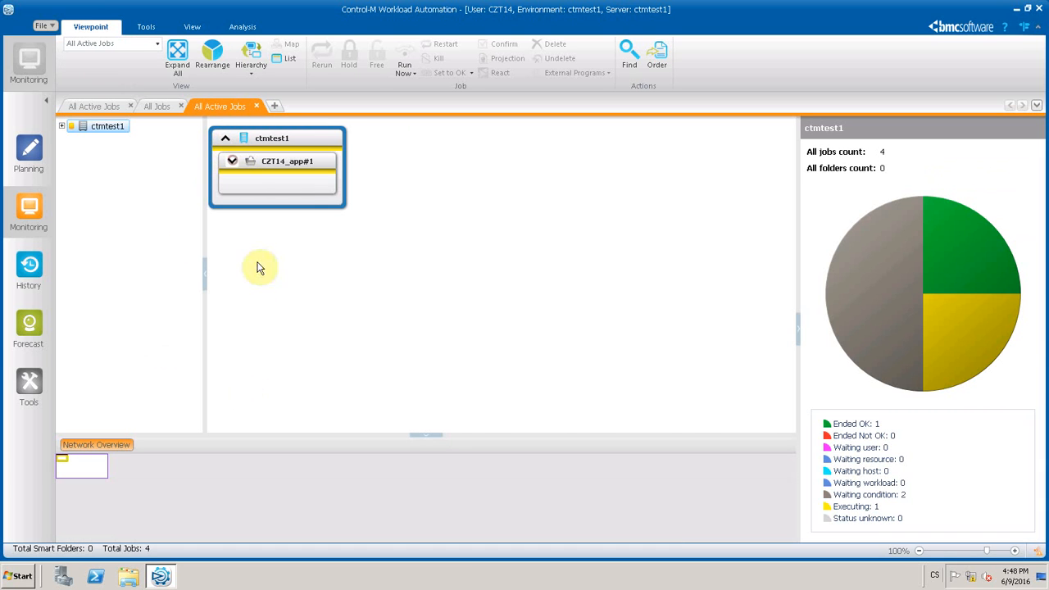
left_click(232, 161)
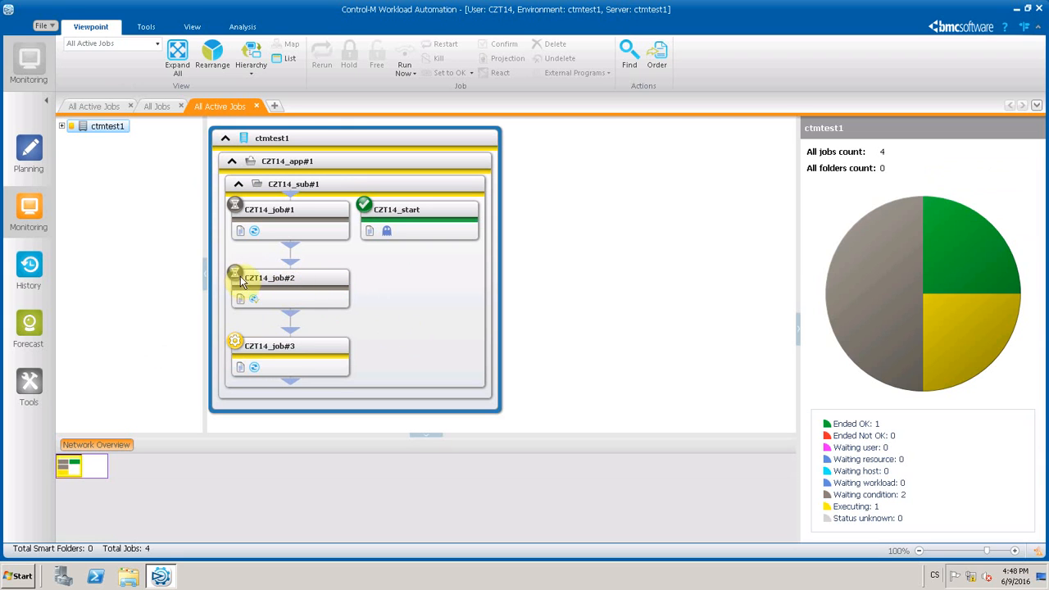
Select CZT14_job#2 to show its Synopsis with Wait Condition and Cyclic Job True.
left_click(288, 287)
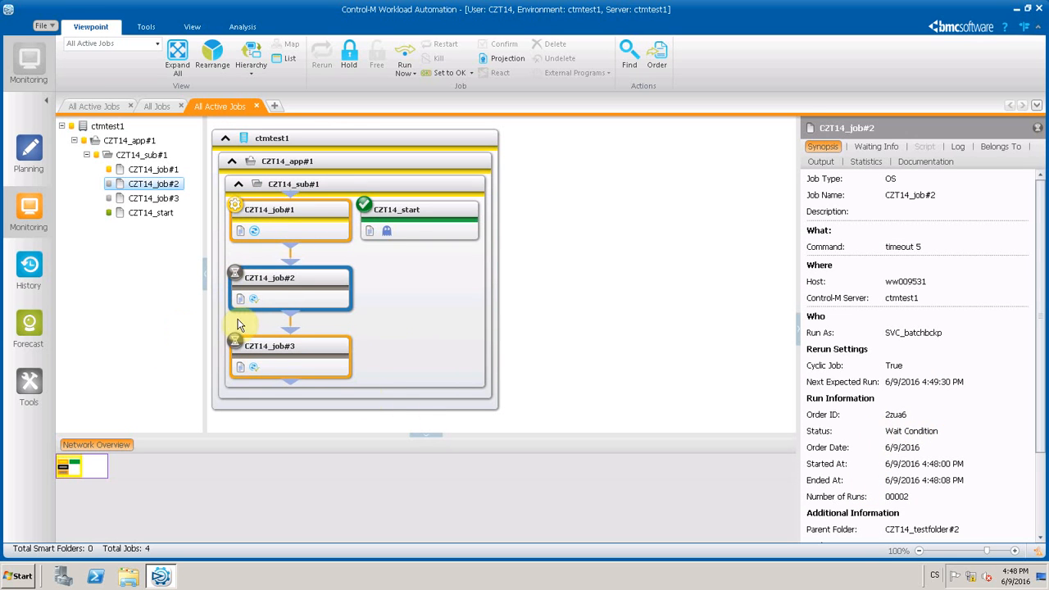
mouse_move(334, 275)
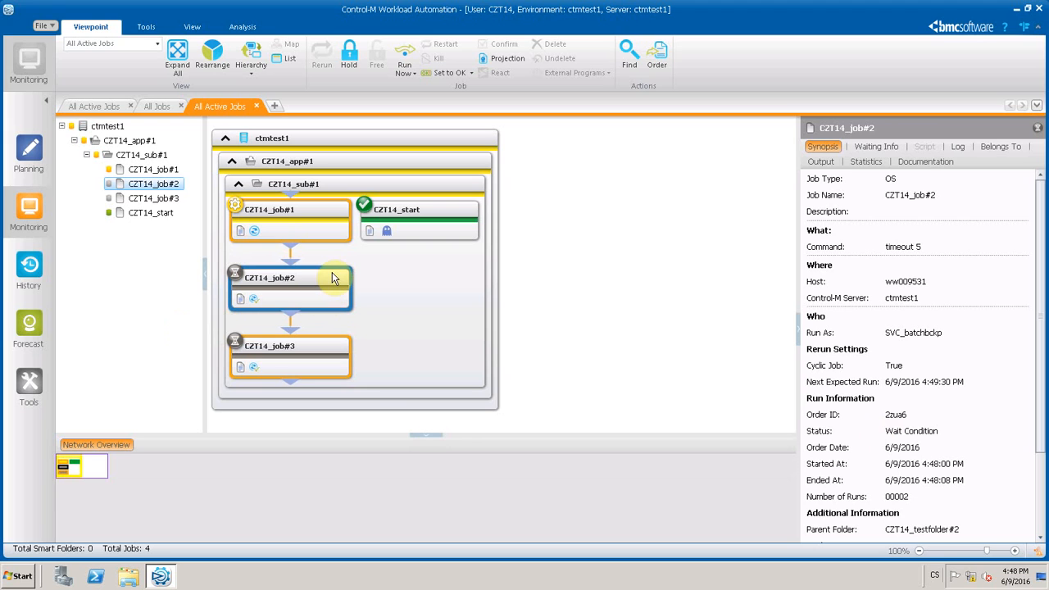
mouse_move(299, 285)
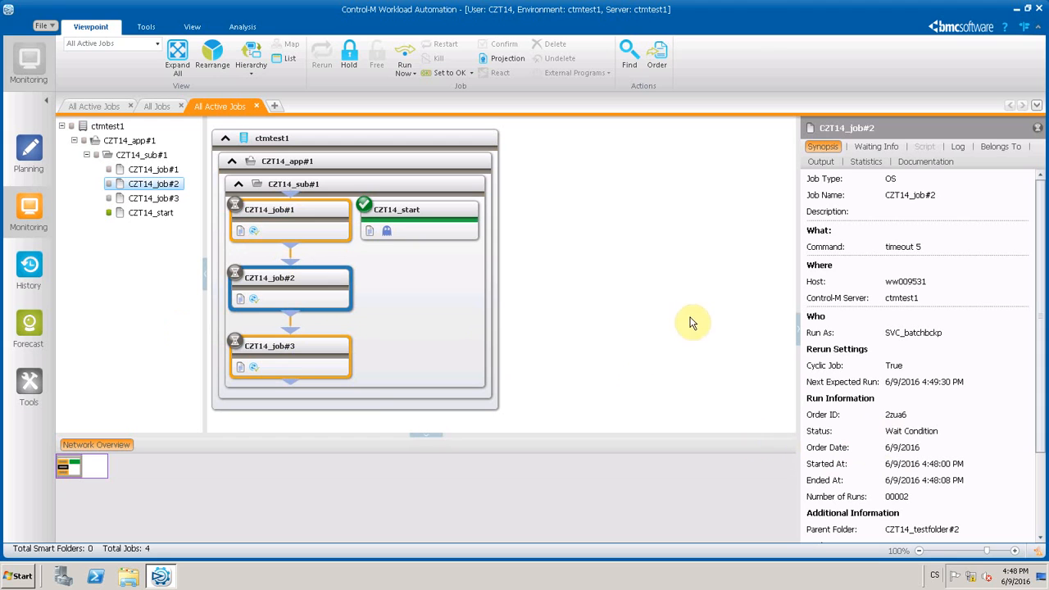
mouse_move(413, 286)
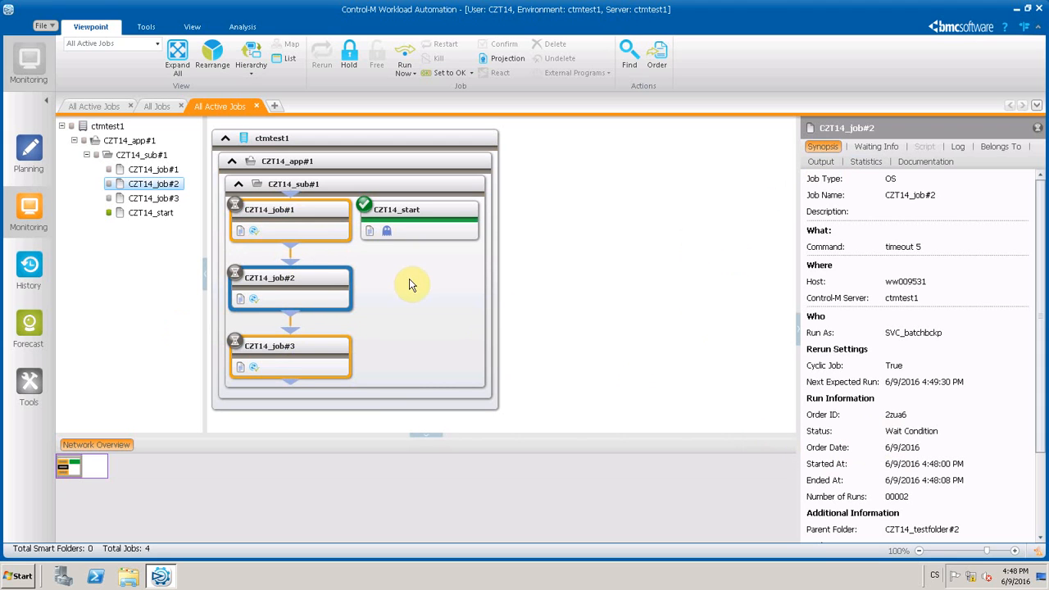
mouse_move(315, 305)
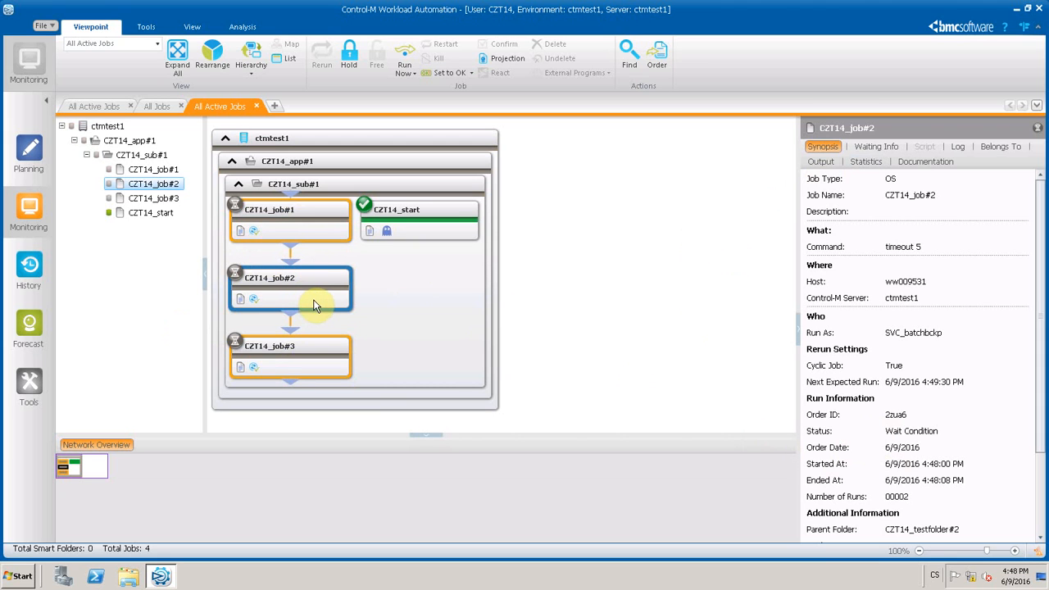
mouse_move(315, 289)
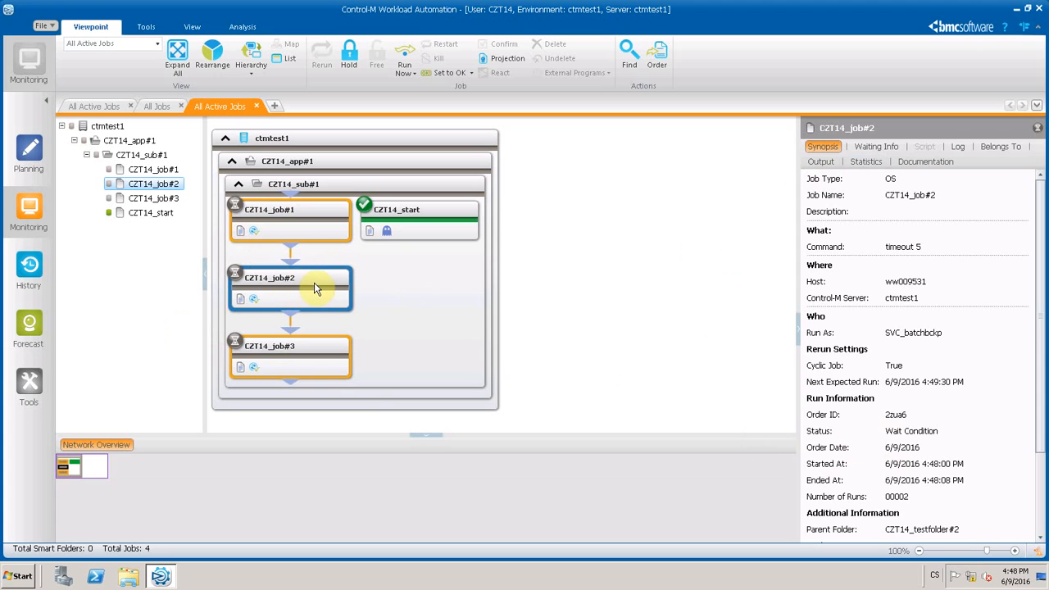
mouse_move(413, 555)
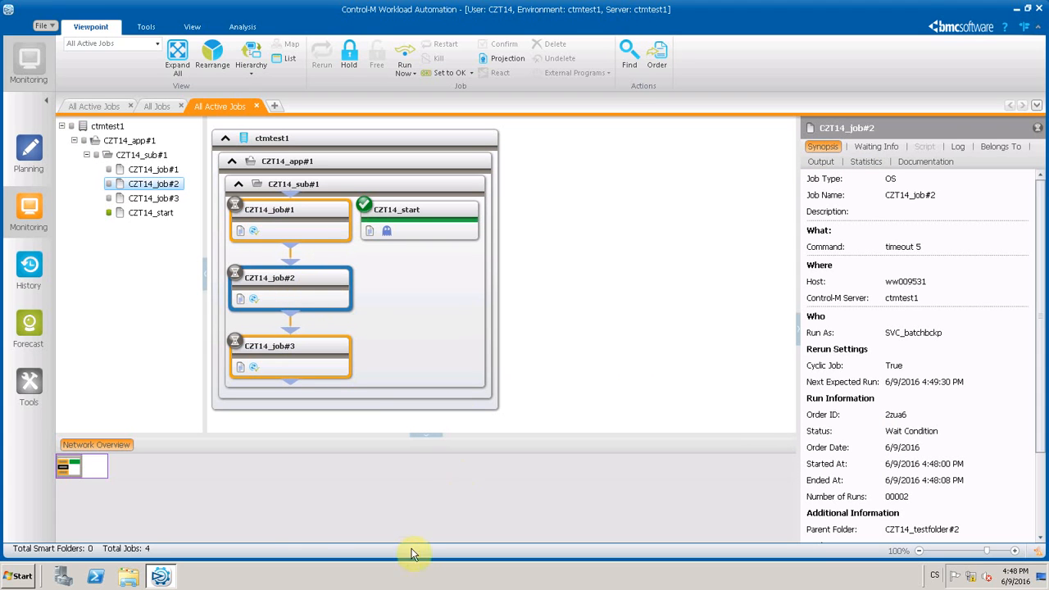
mouse_move(400, 338)
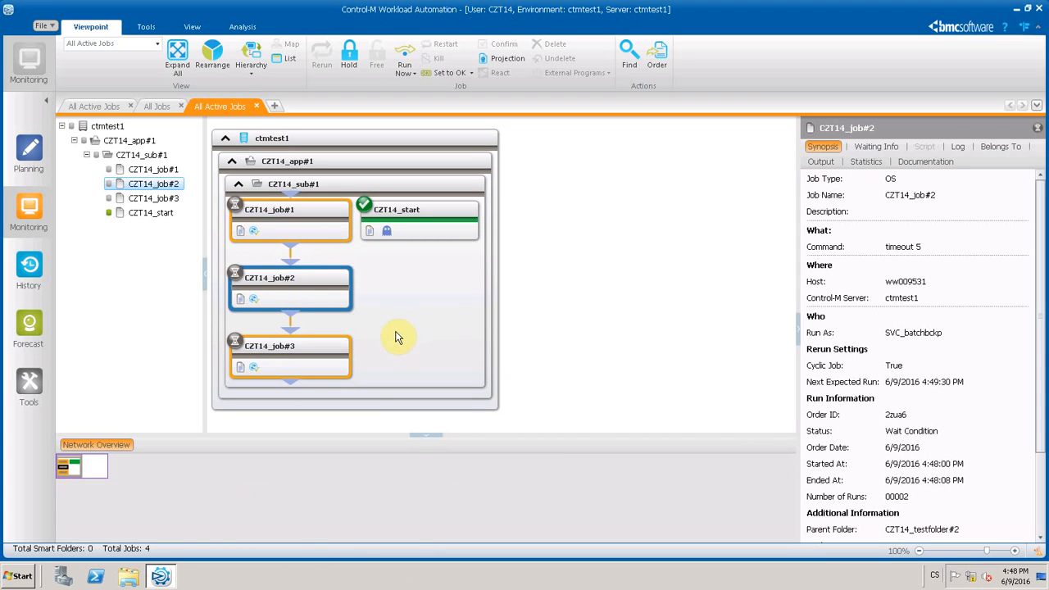
mouse_move(390, 314)
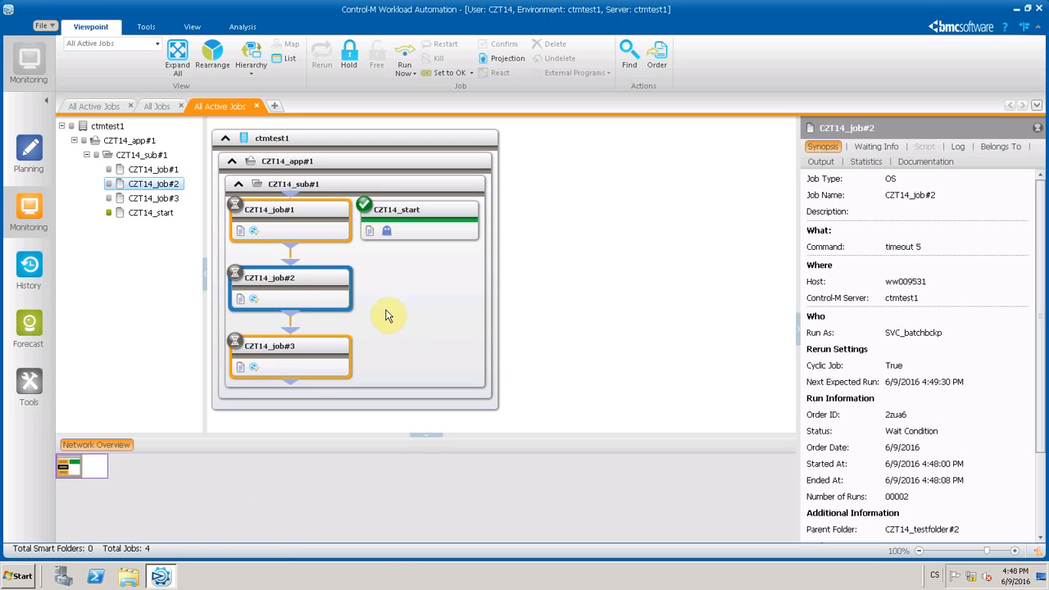
mouse_move(392, 353)
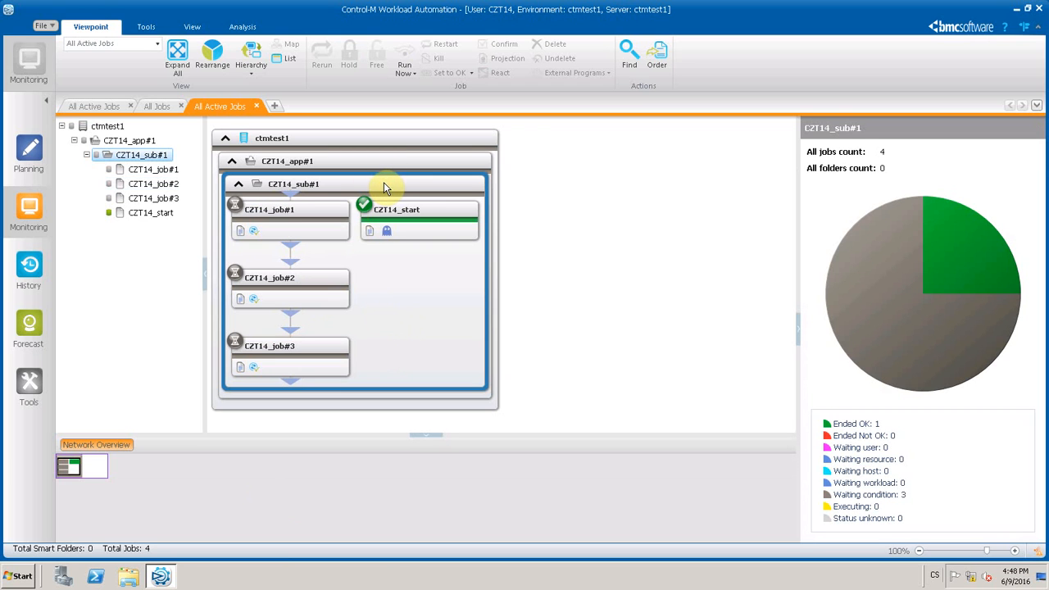
mouse_move(395, 331)
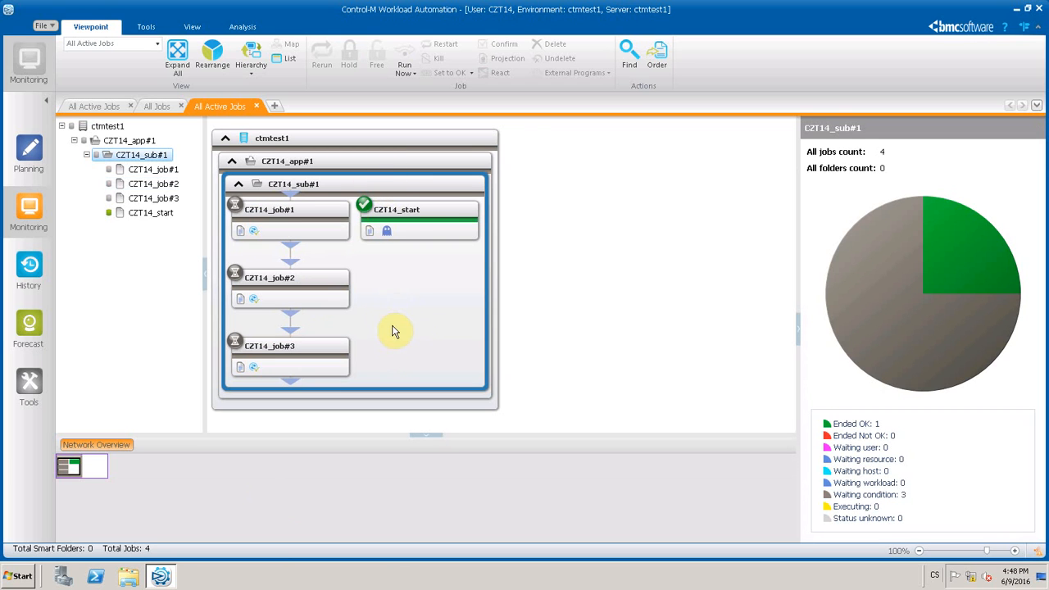
mouse_move(384, 331)
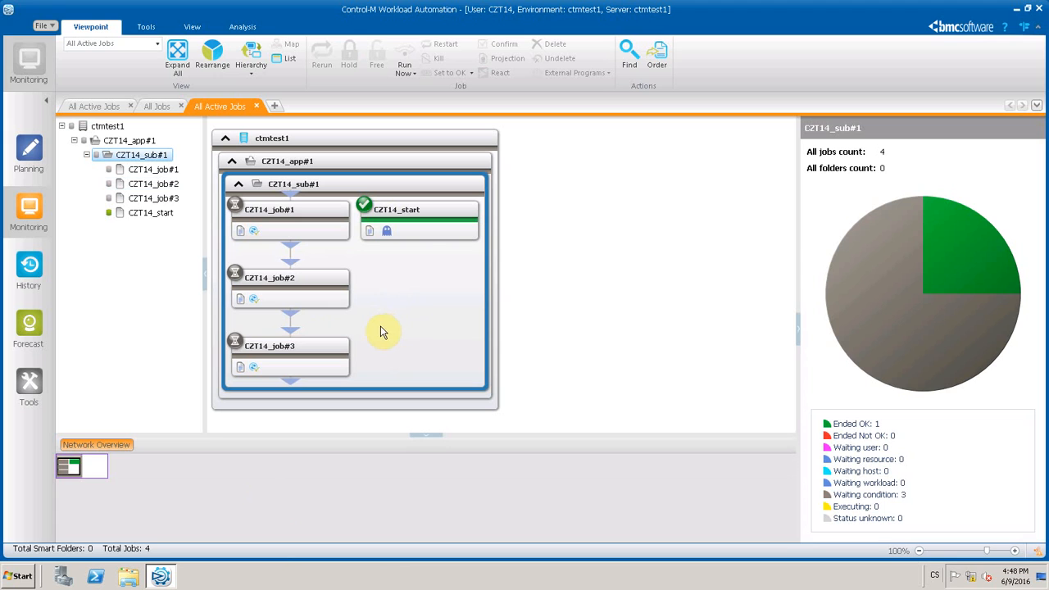
mouse_move(402, 302)
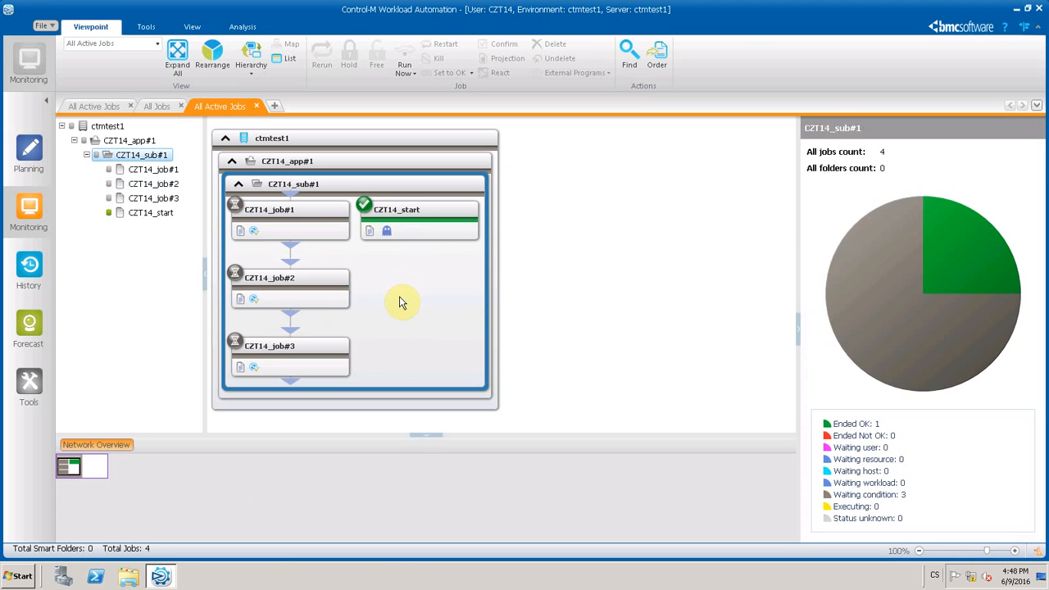